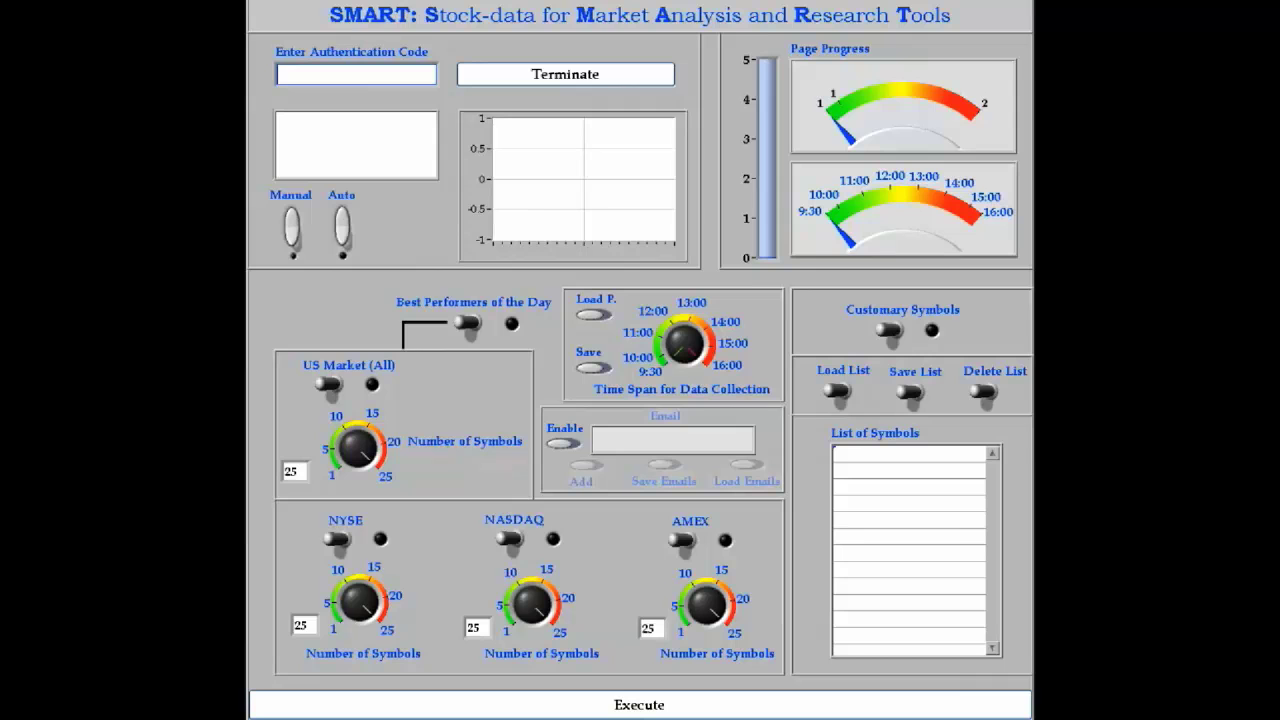
Step: Switch data collection to automatic mode with a 17:00 trigger time and confirm it
click(356, 74)
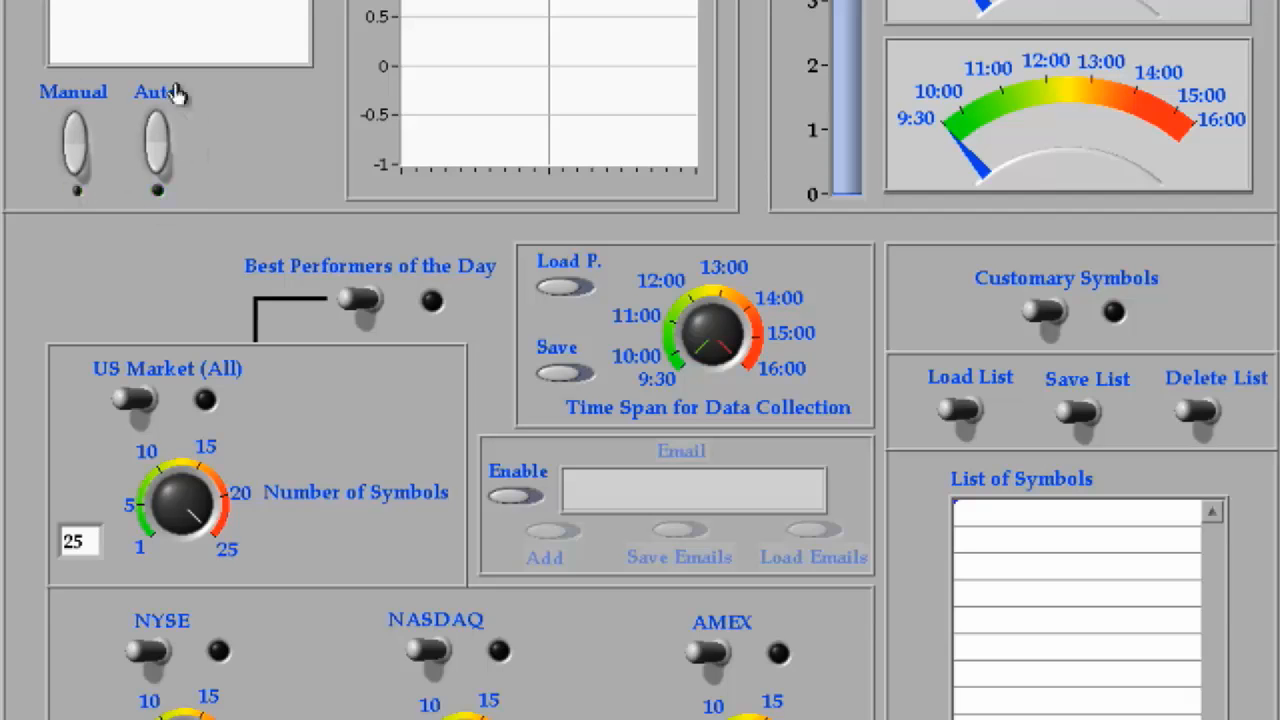
mouse_move(152, 168)
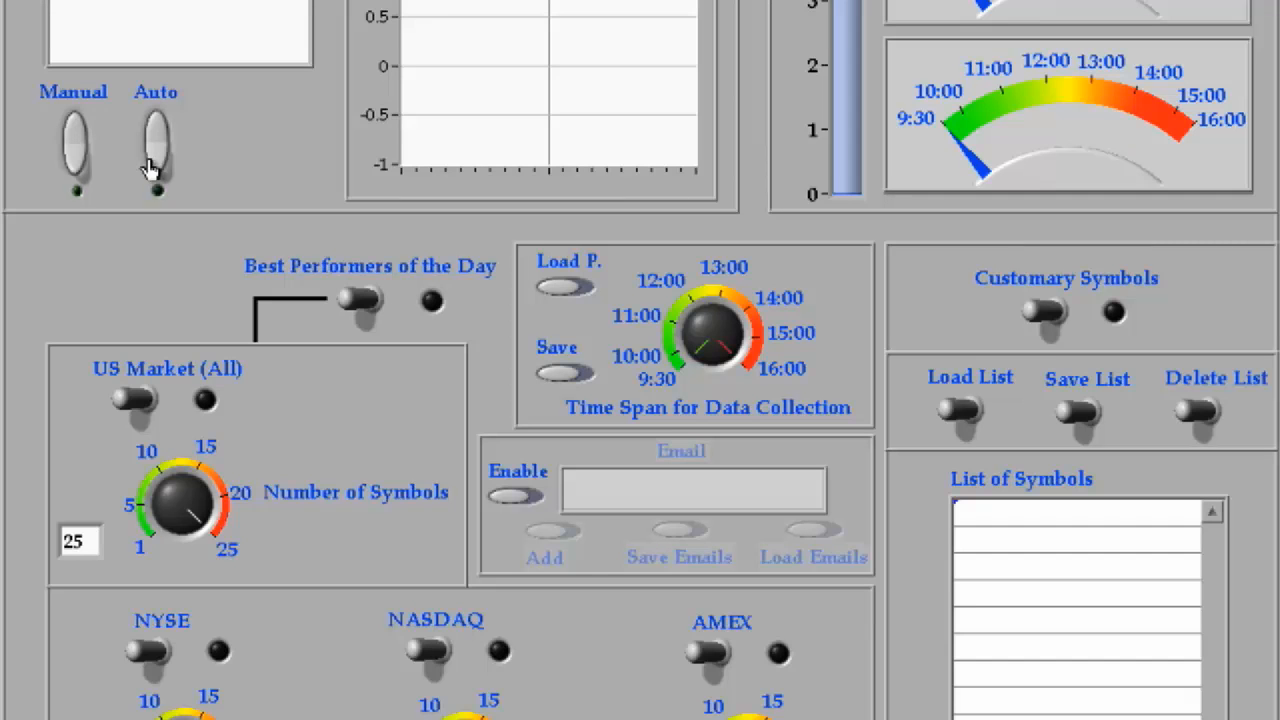
click(156, 144)
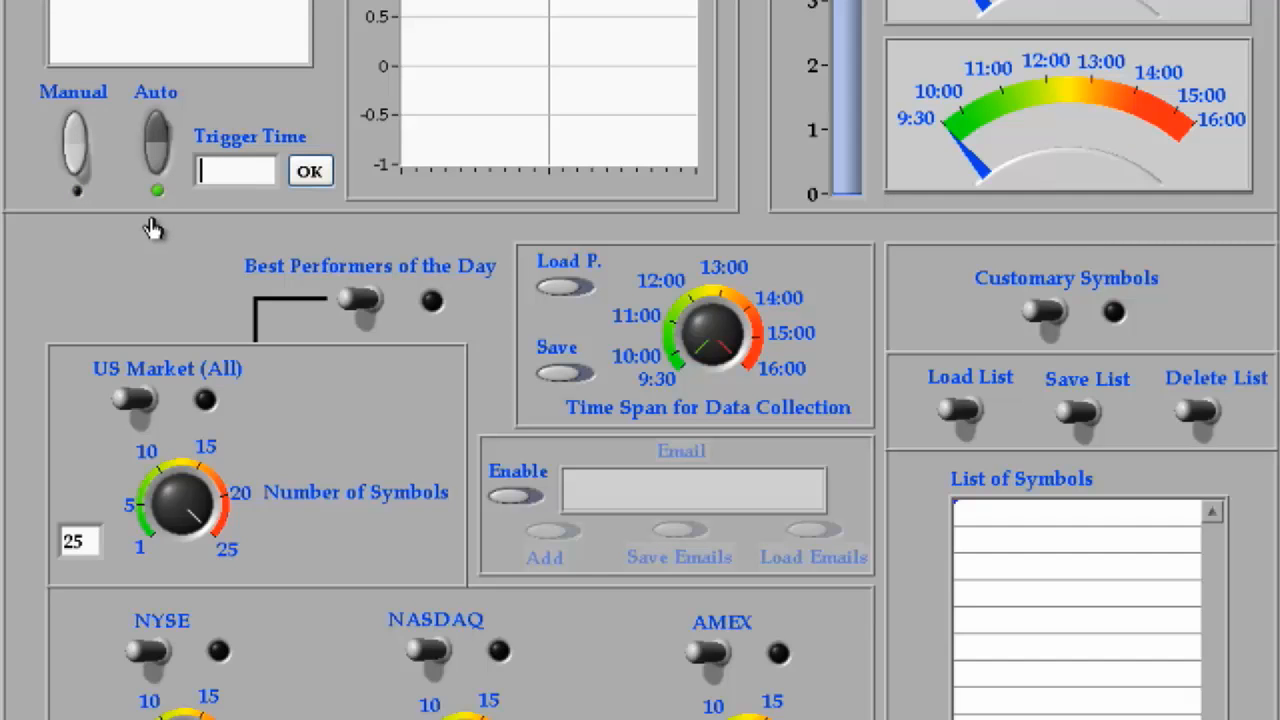
text(17:0)
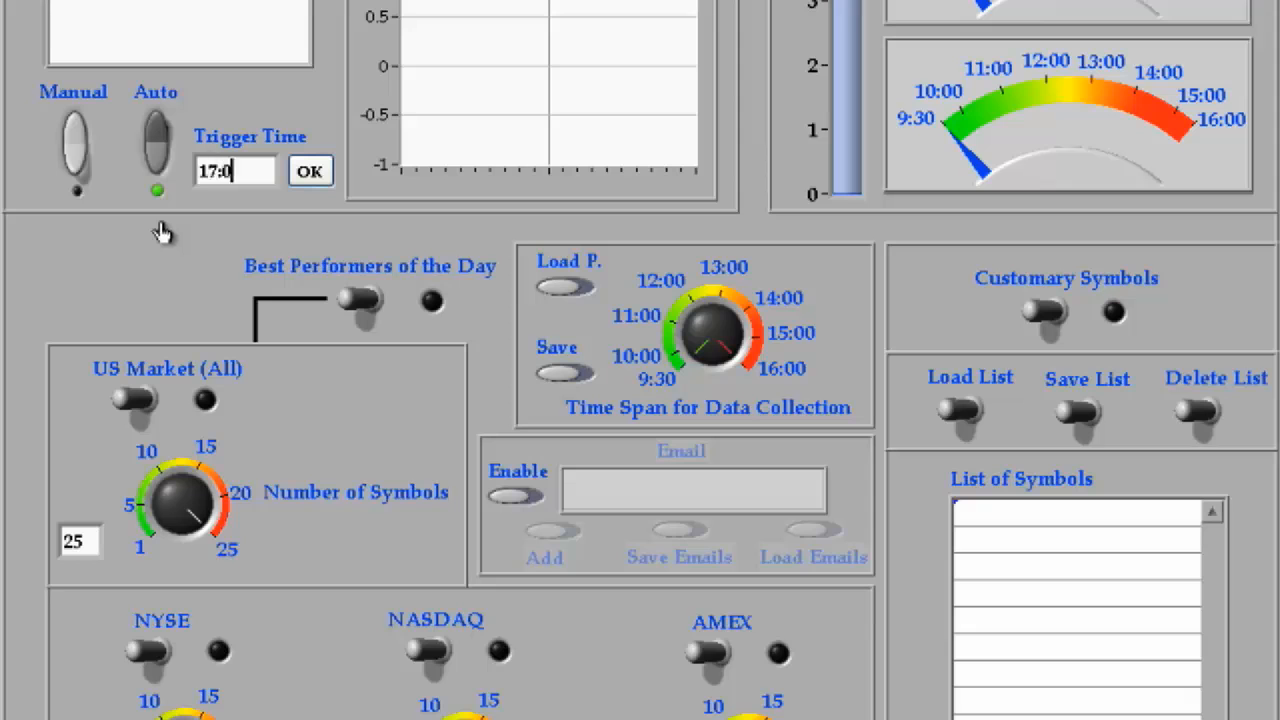
text(0)
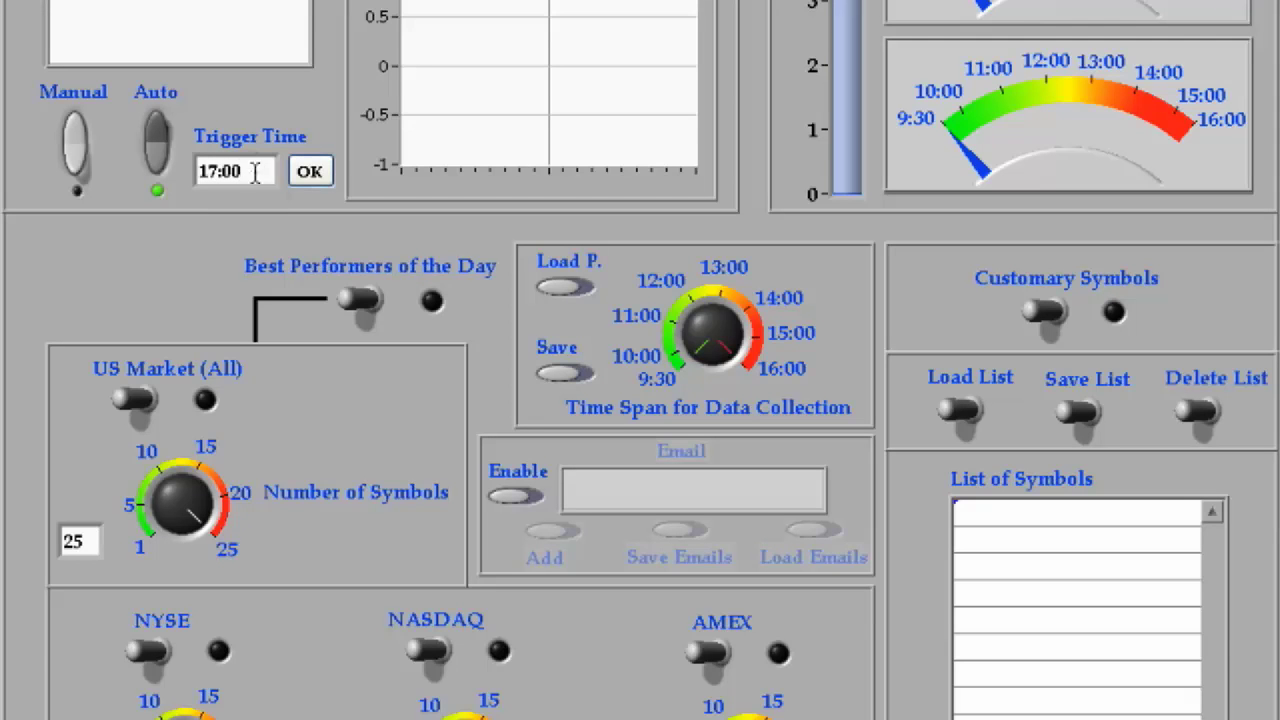
click(310, 170)
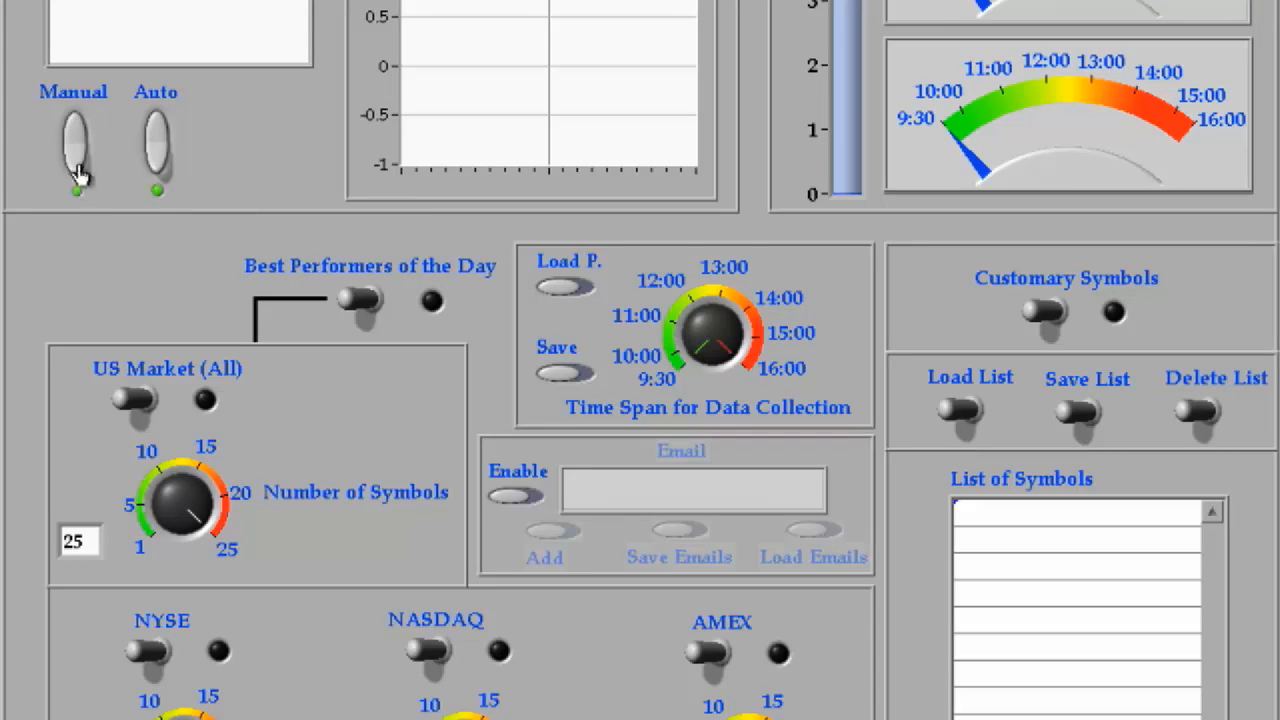
Step: Switch to manual mode, enable Best Performers of the Day for NASDAQ and AMEX, NASDAQ symbols at 7
click(72, 140)
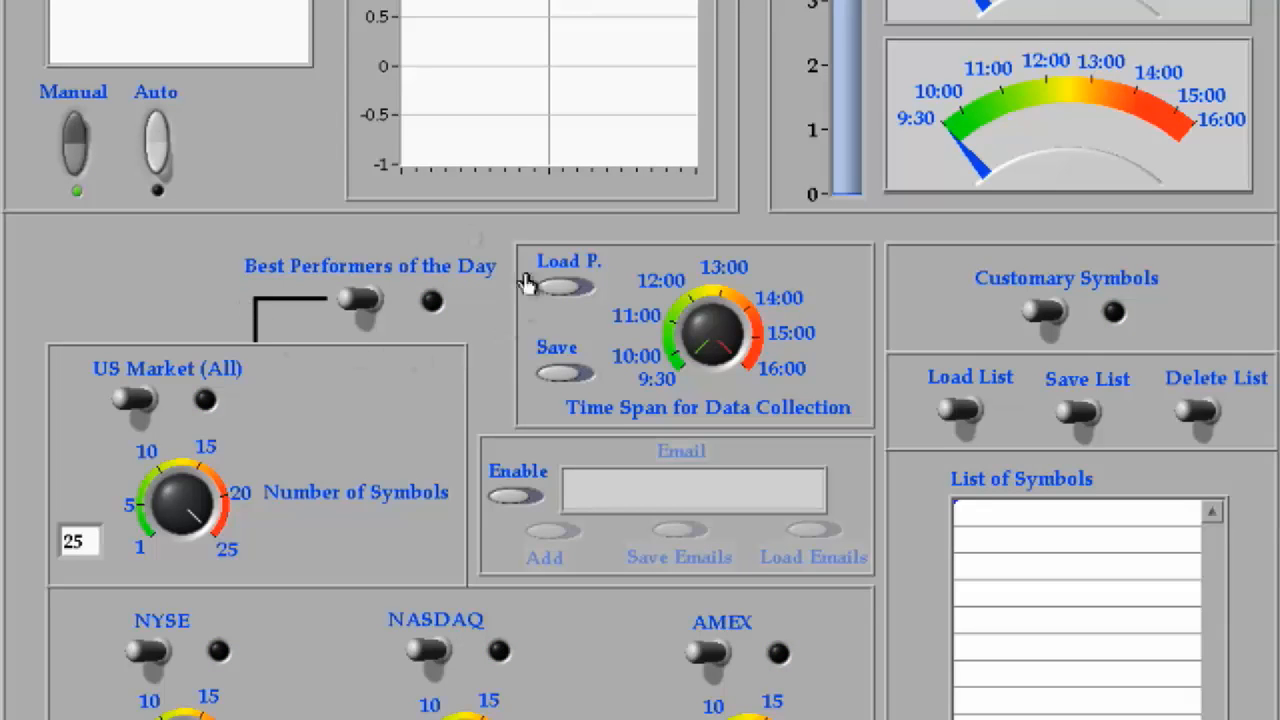
mouse_move(470, 344)
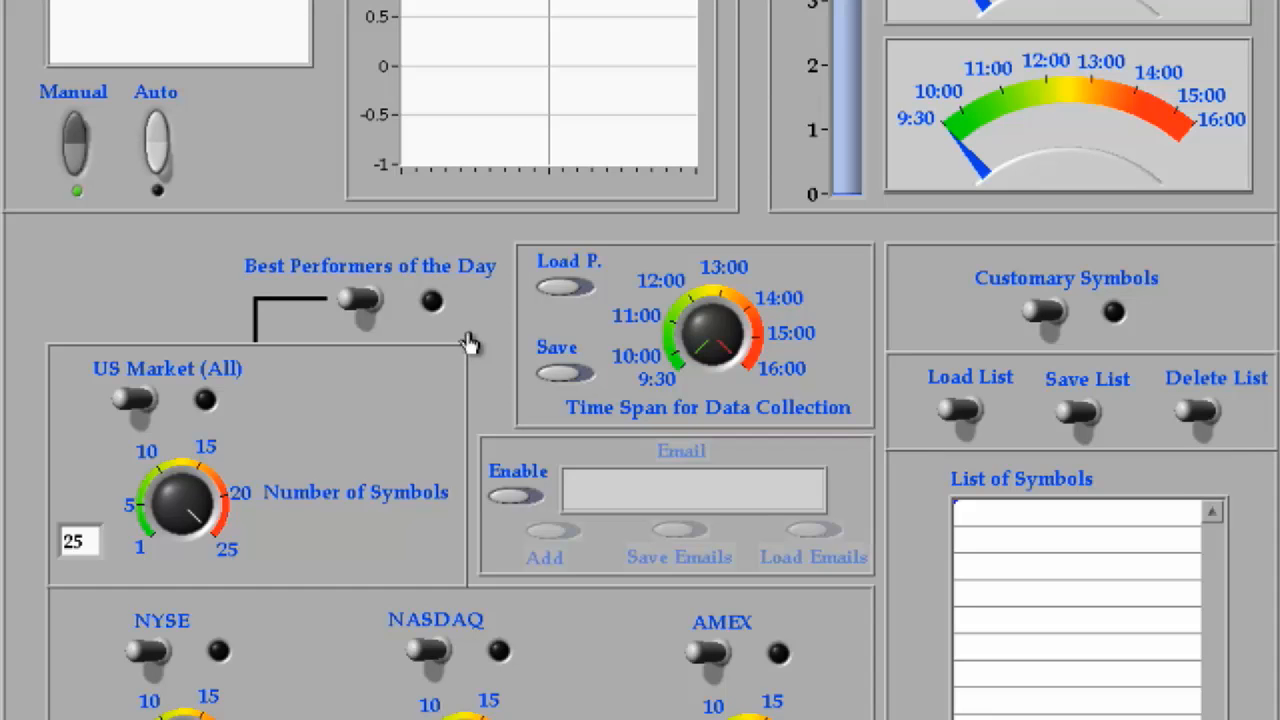
mouse_move(1000, 260)
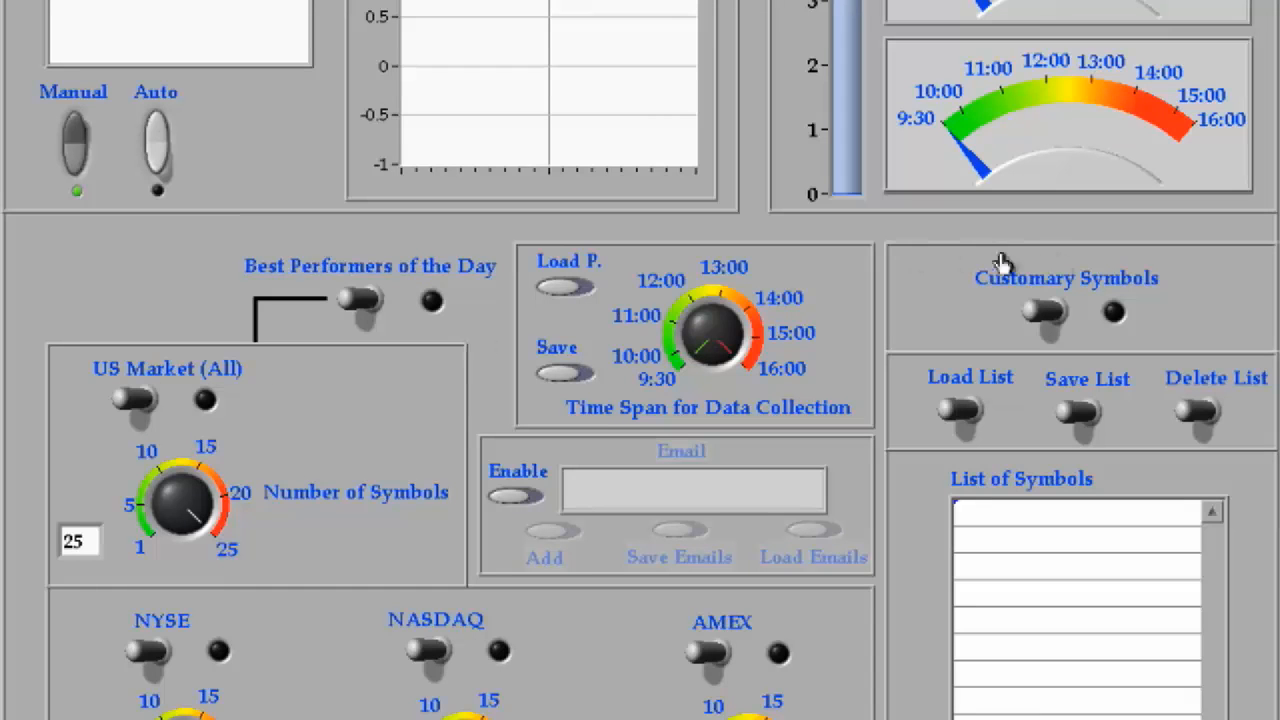
mouse_move(982, 340)
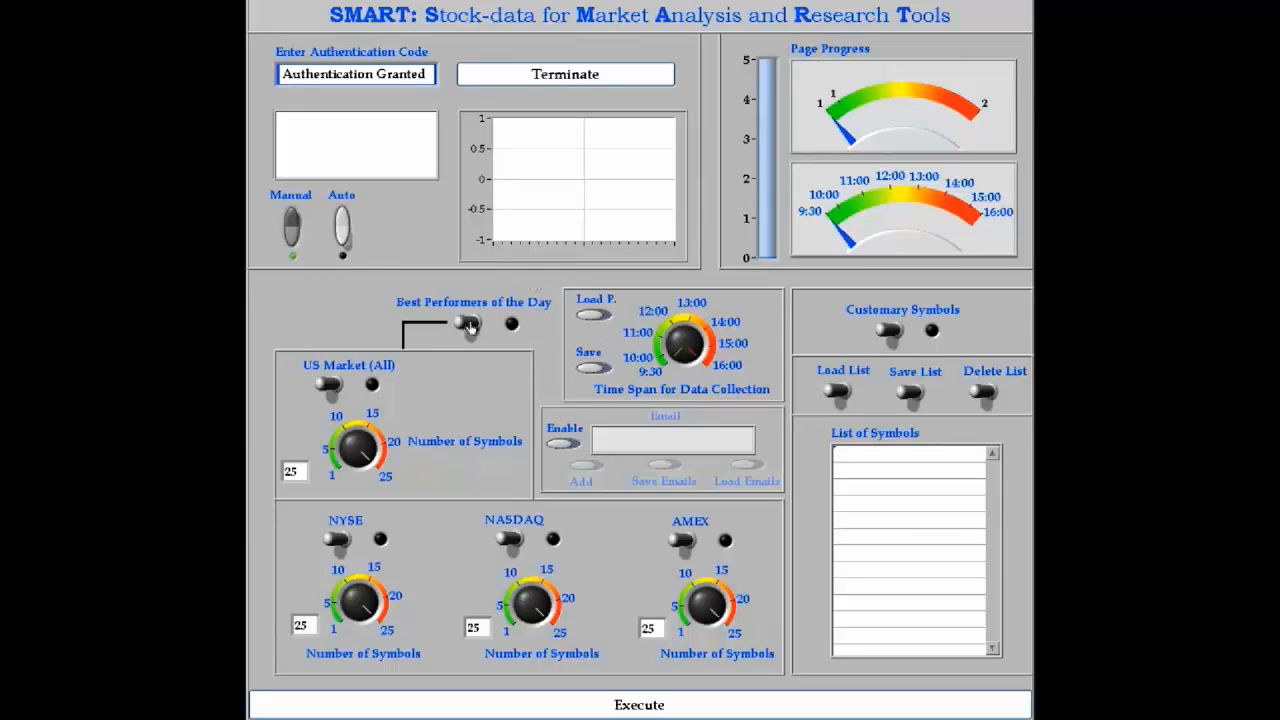
click(484, 324)
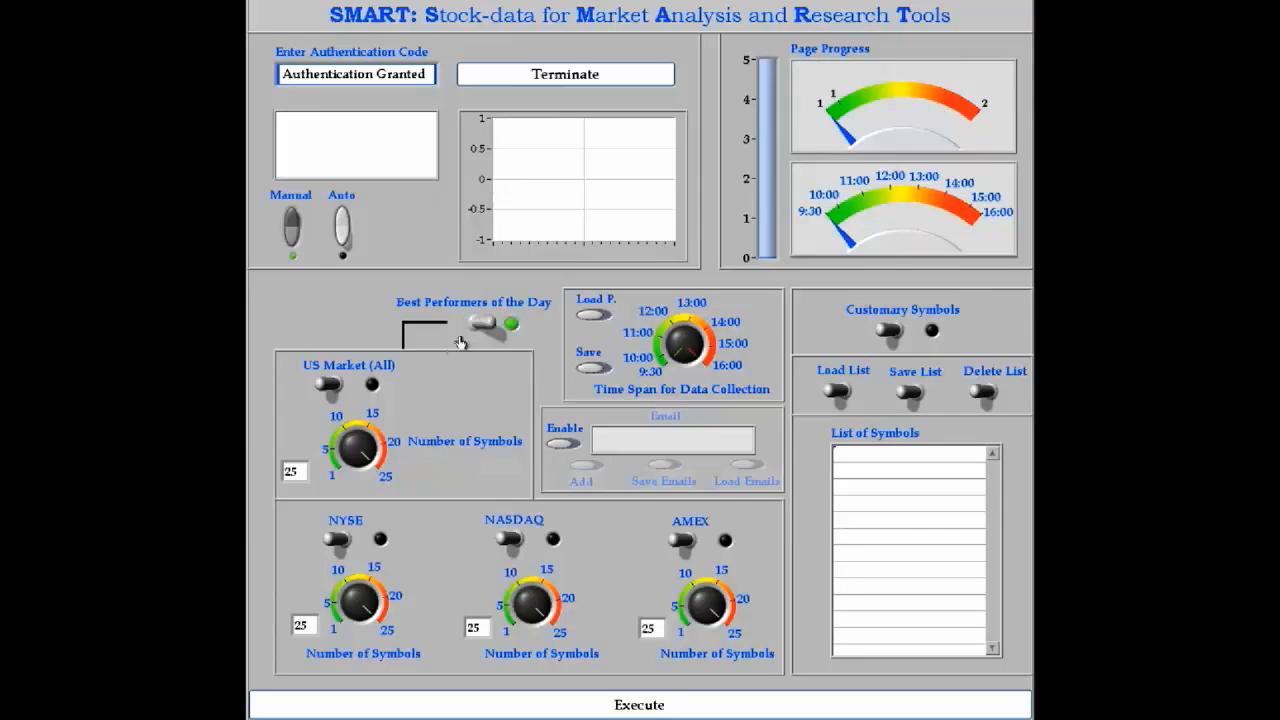
mouse_move(324, 508)
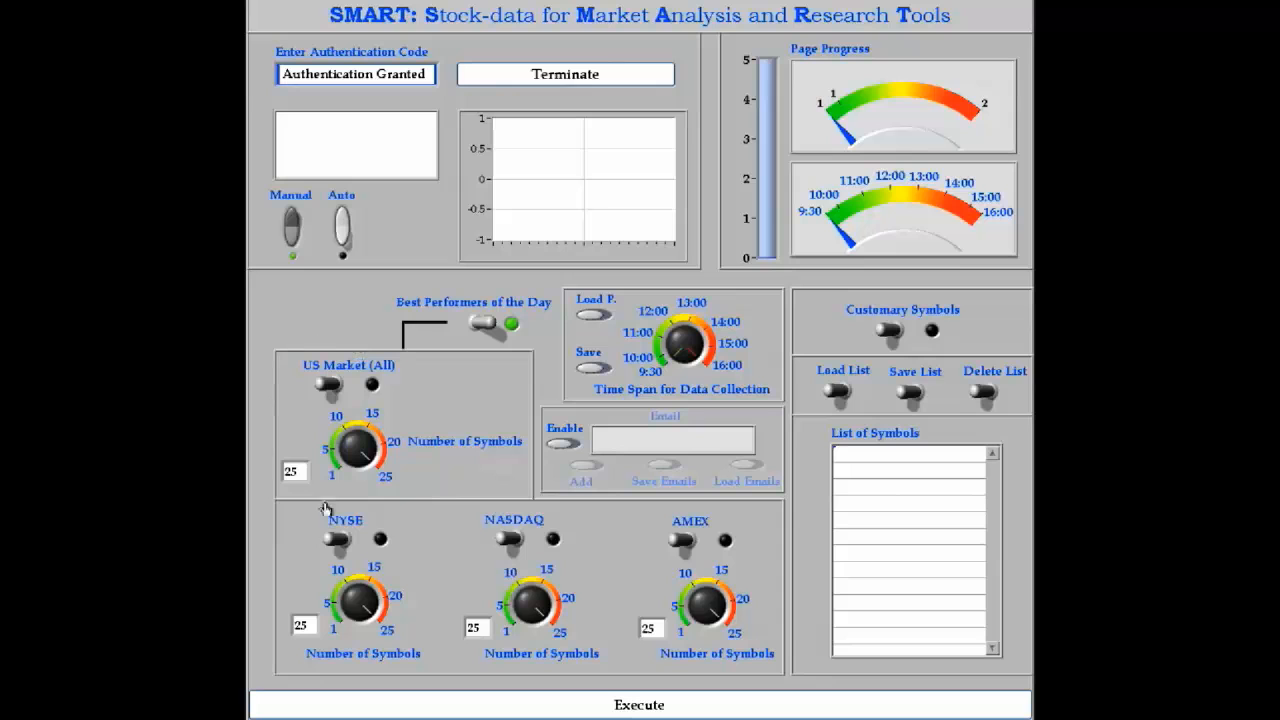
mouse_move(378, 504)
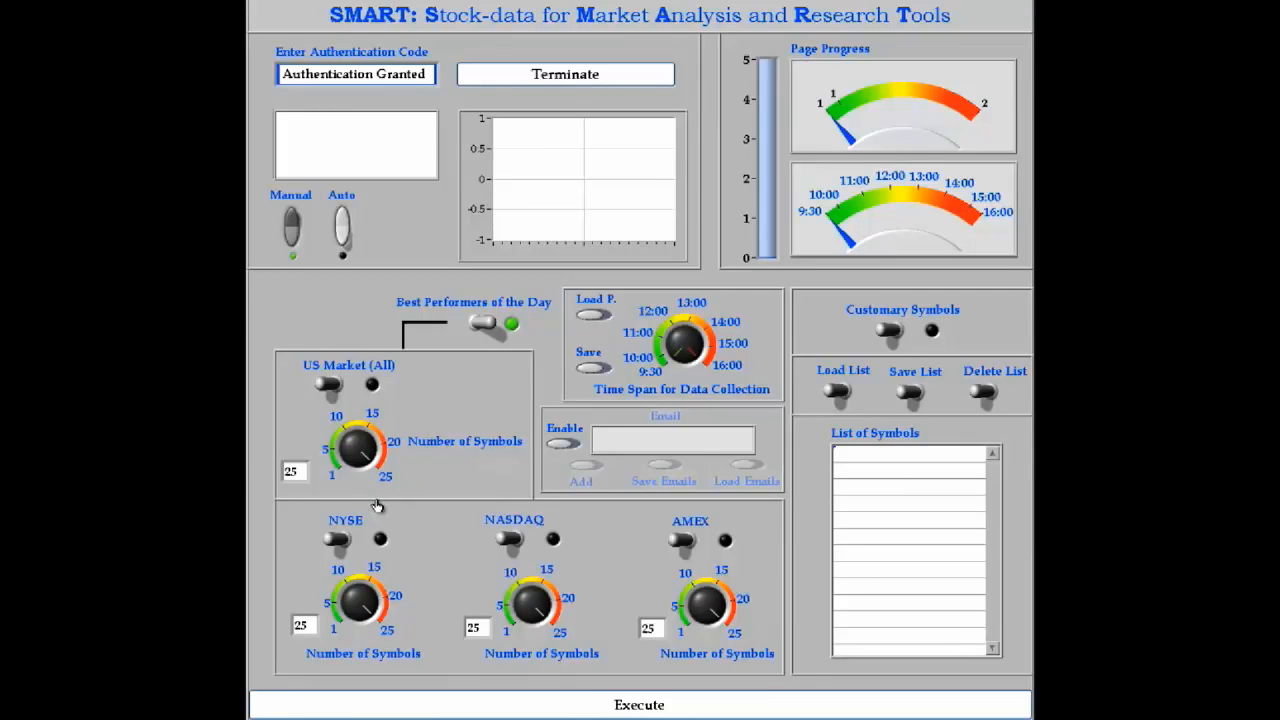
mouse_move(368, 516)
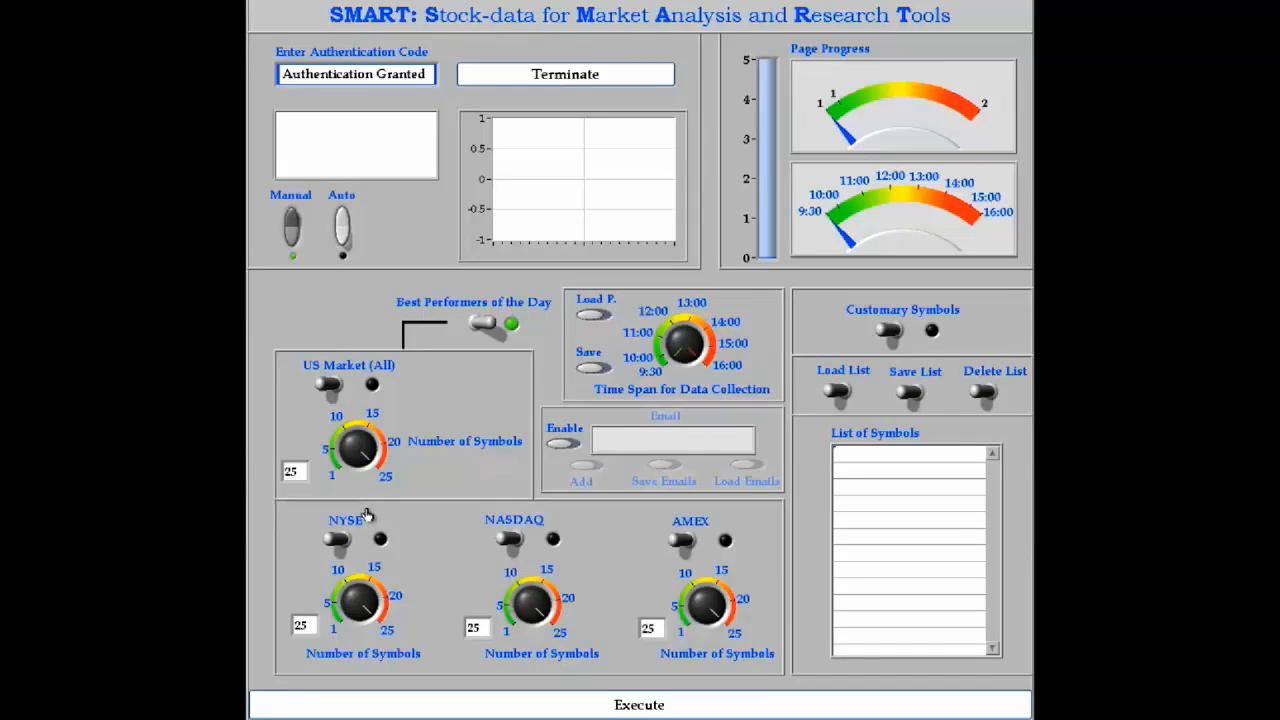
mouse_move(396, 686)
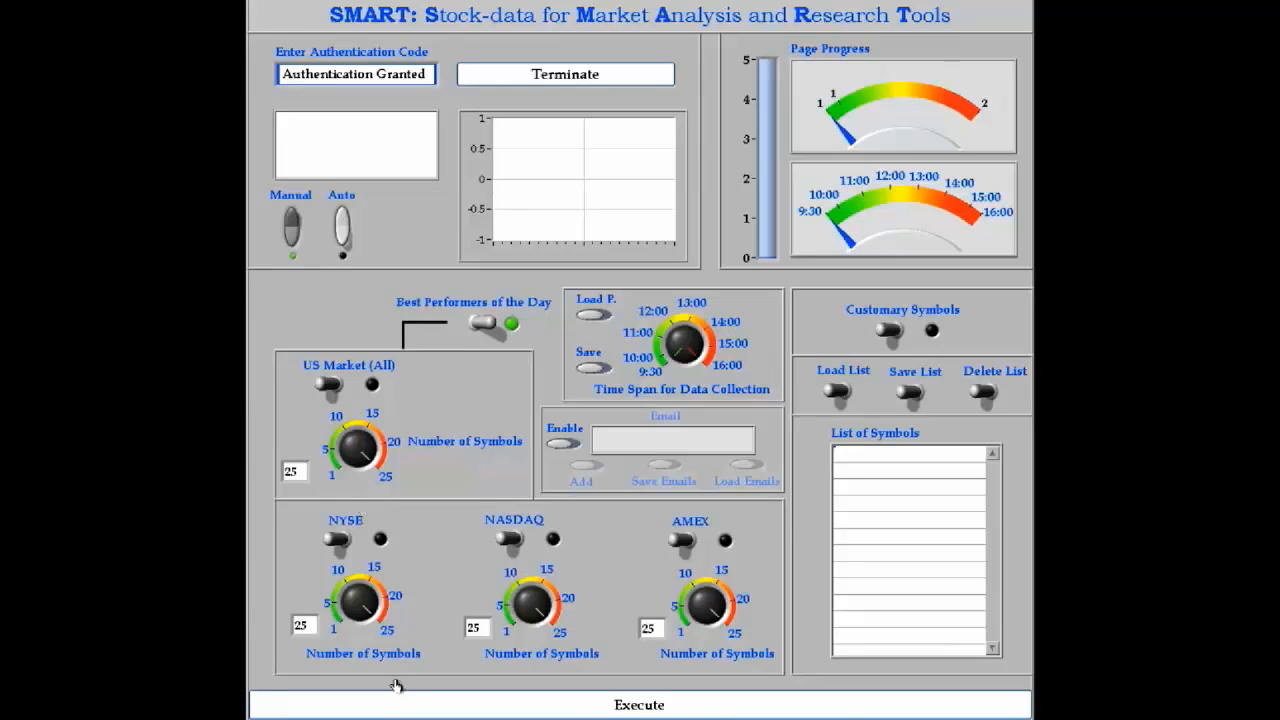
mouse_move(684, 508)
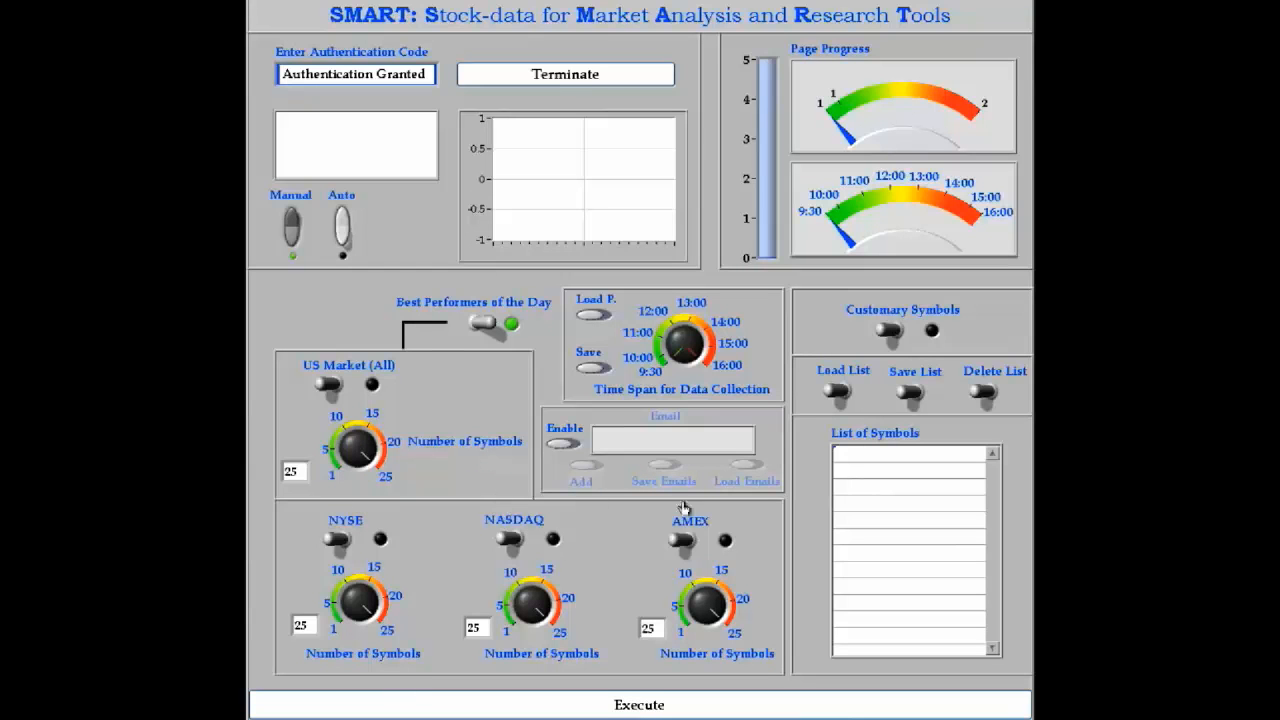
mouse_move(596, 542)
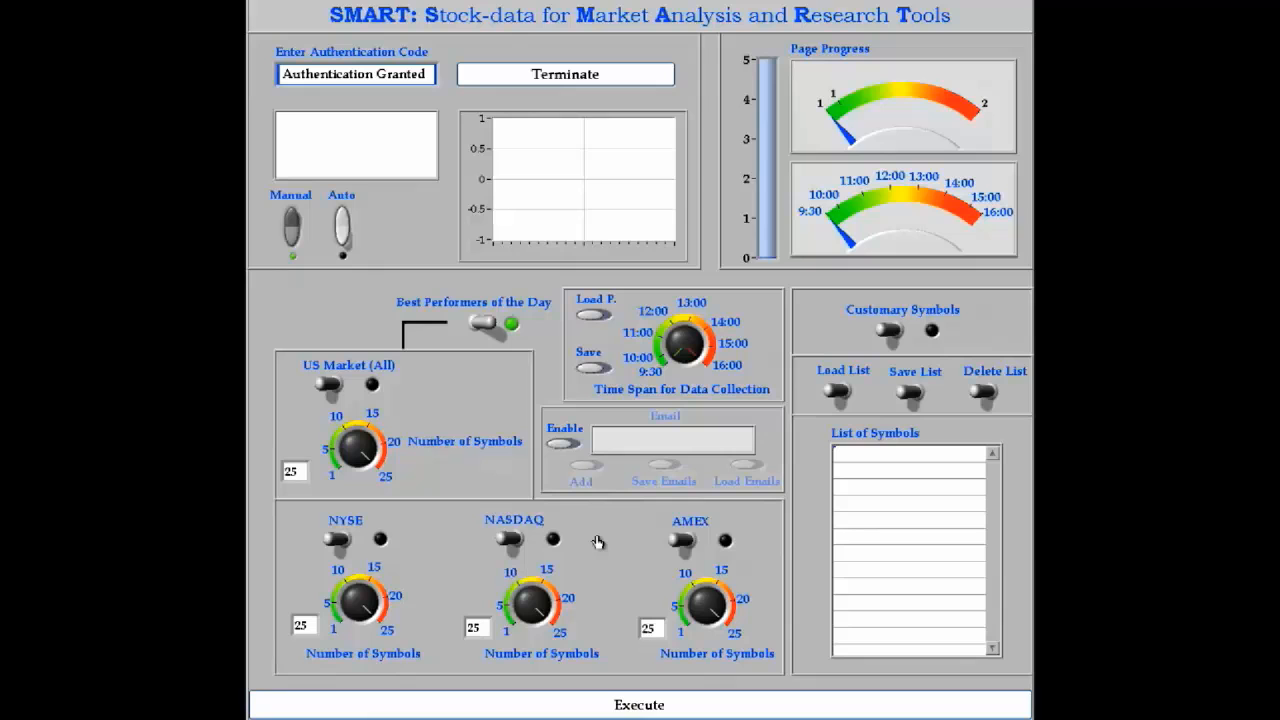
mouse_move(512, 544)
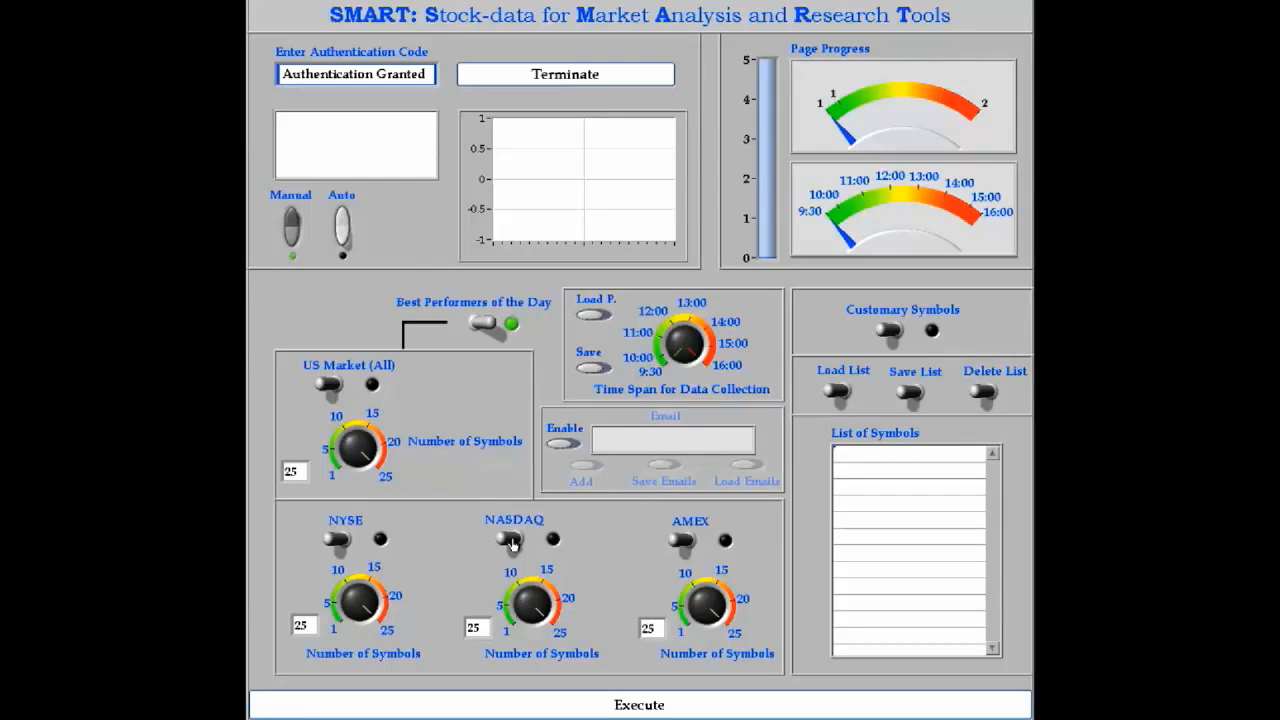
click(512, 540)
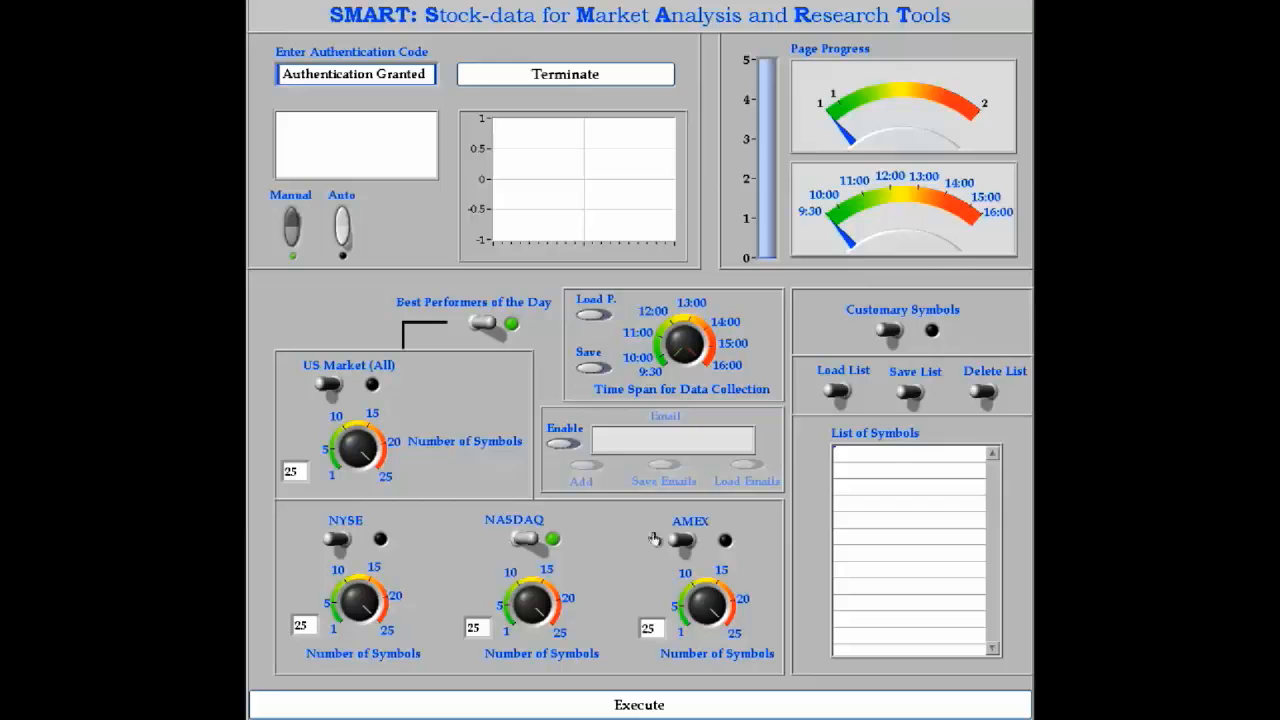
click(684, 540)
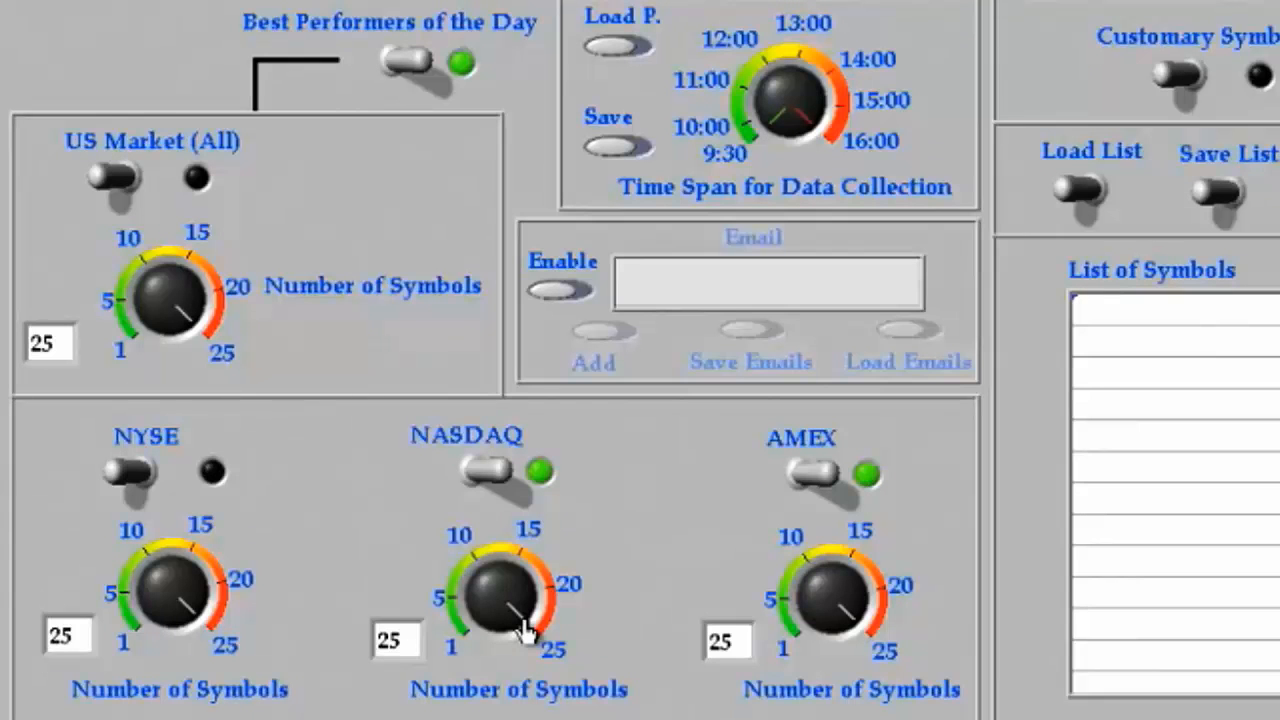
drag(520, 610, 544, 600)
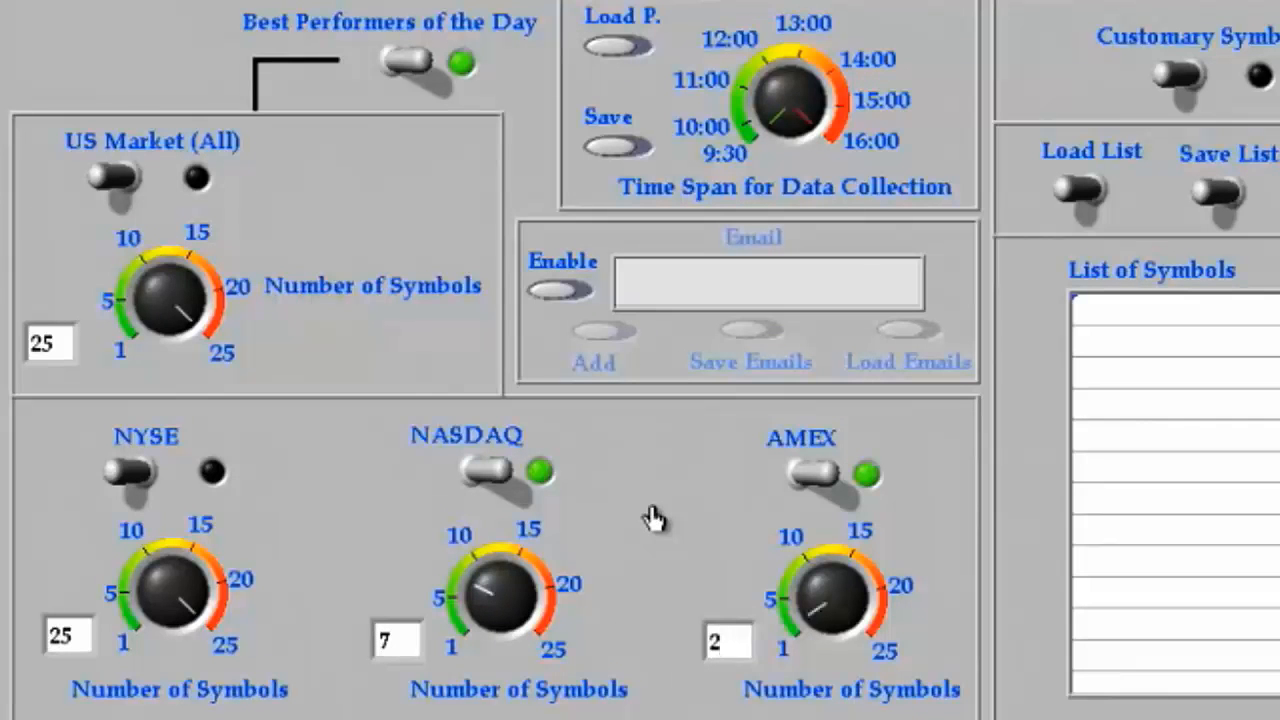
mouse_move(650, 516)
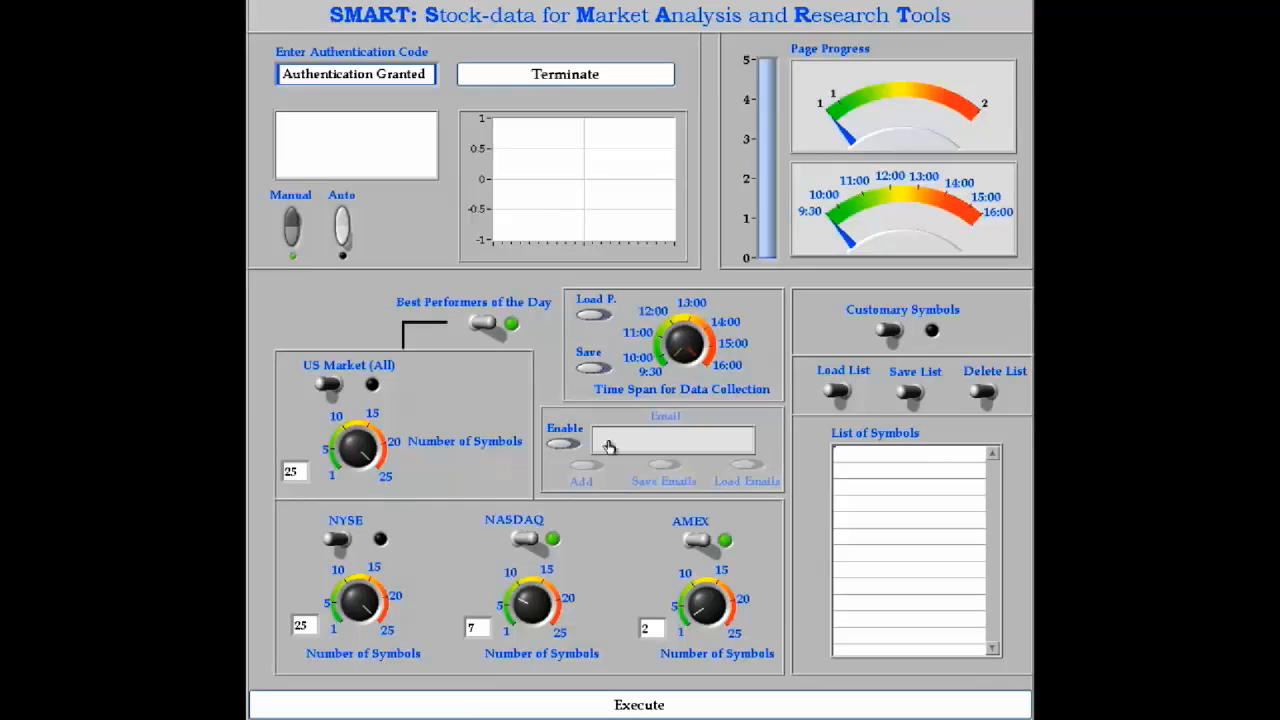
mouse_move(580, 404)
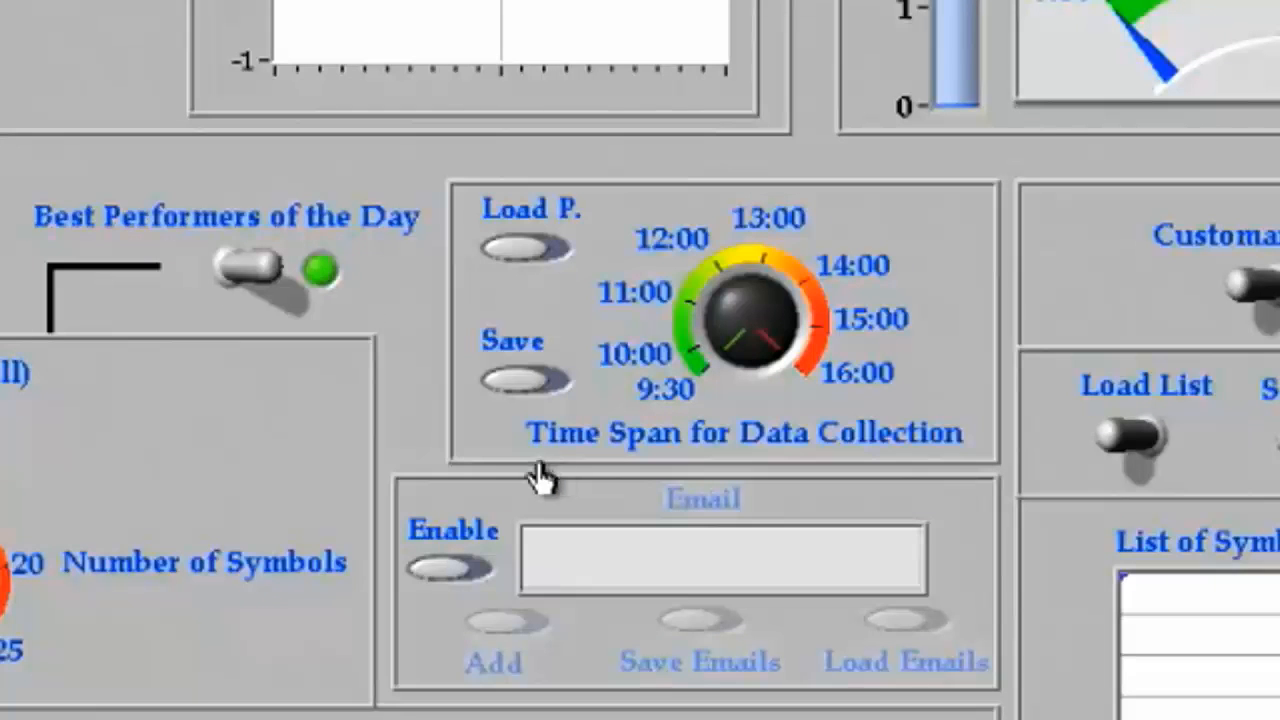
mouse_move(450, 570)
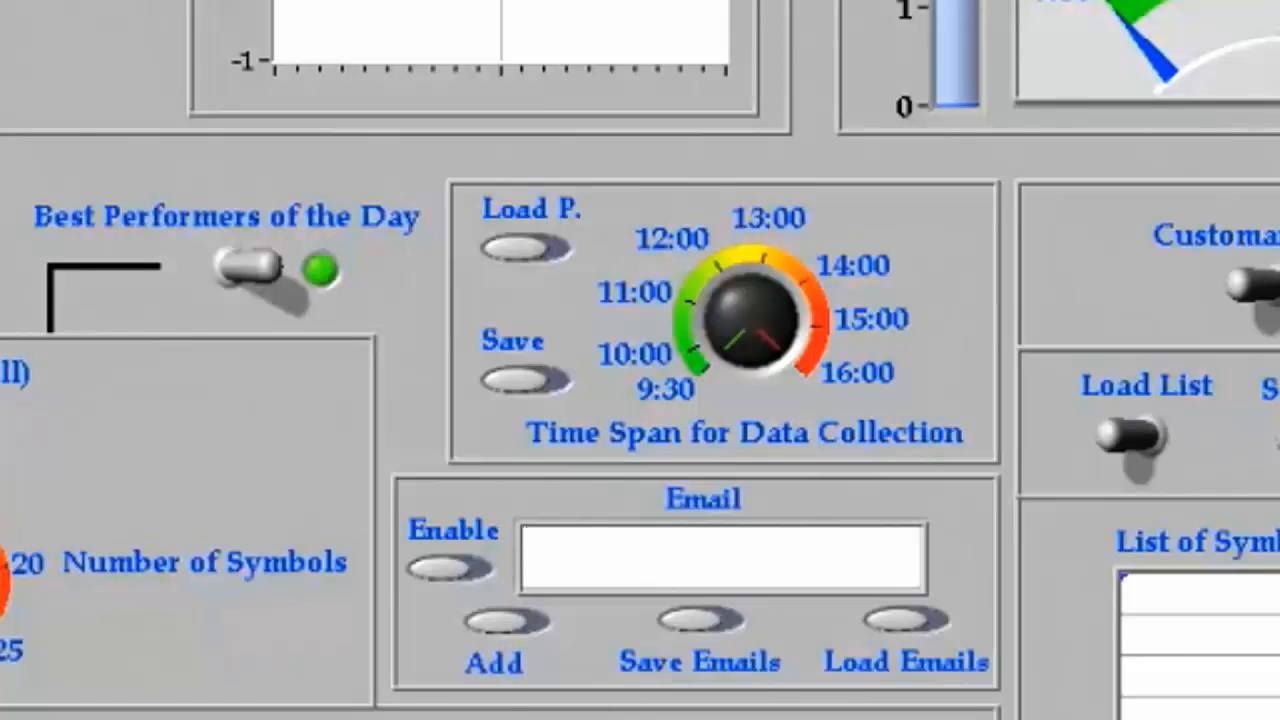
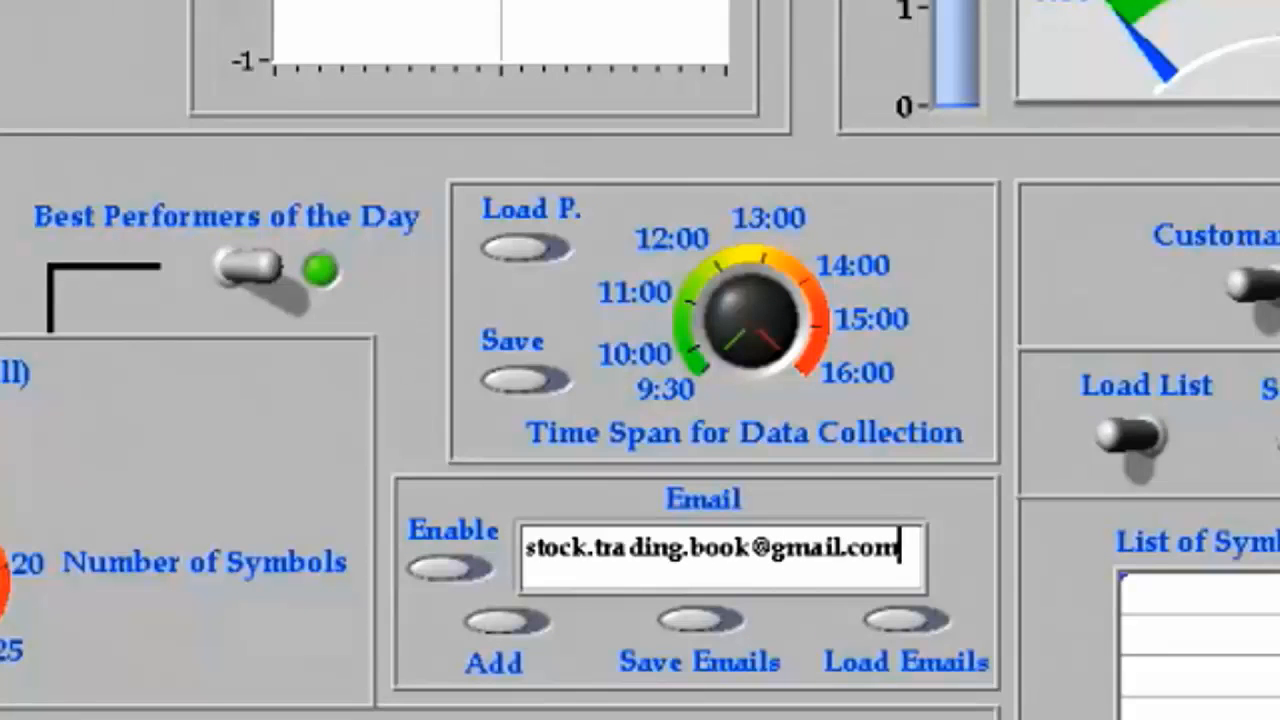
click(490, 620)
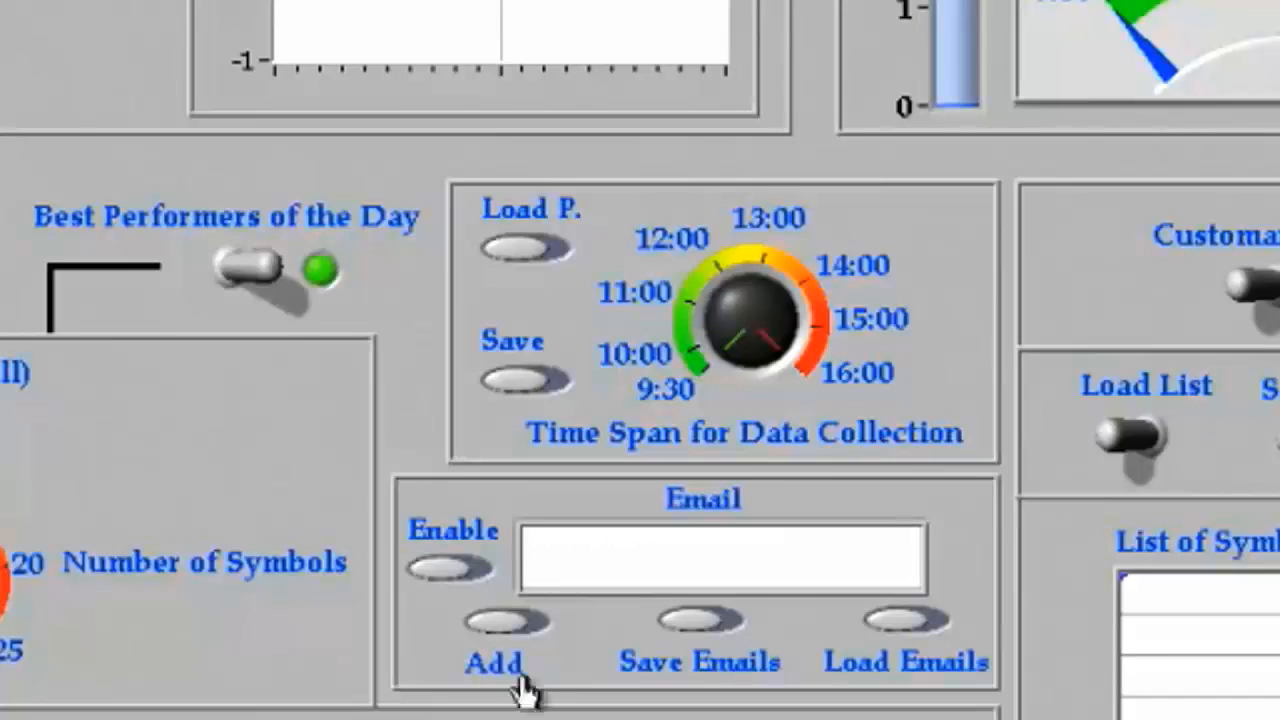
mouse_move(710, 636)
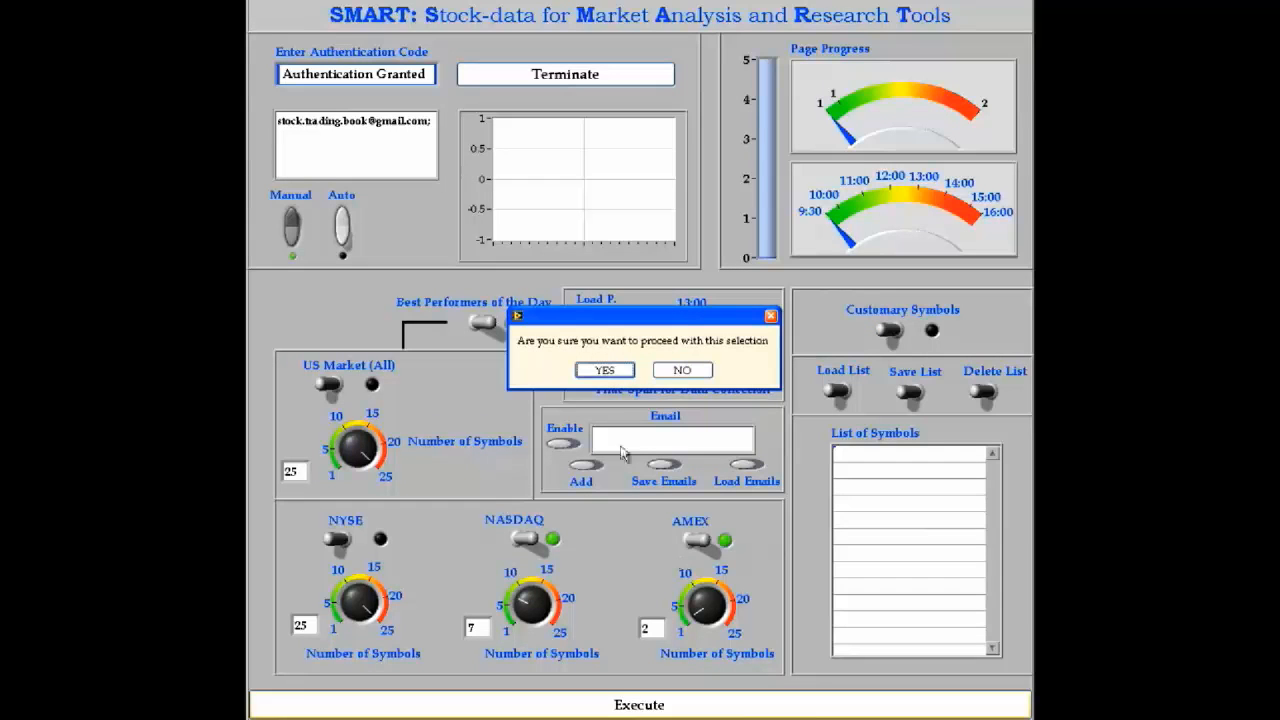
click(604, 370)
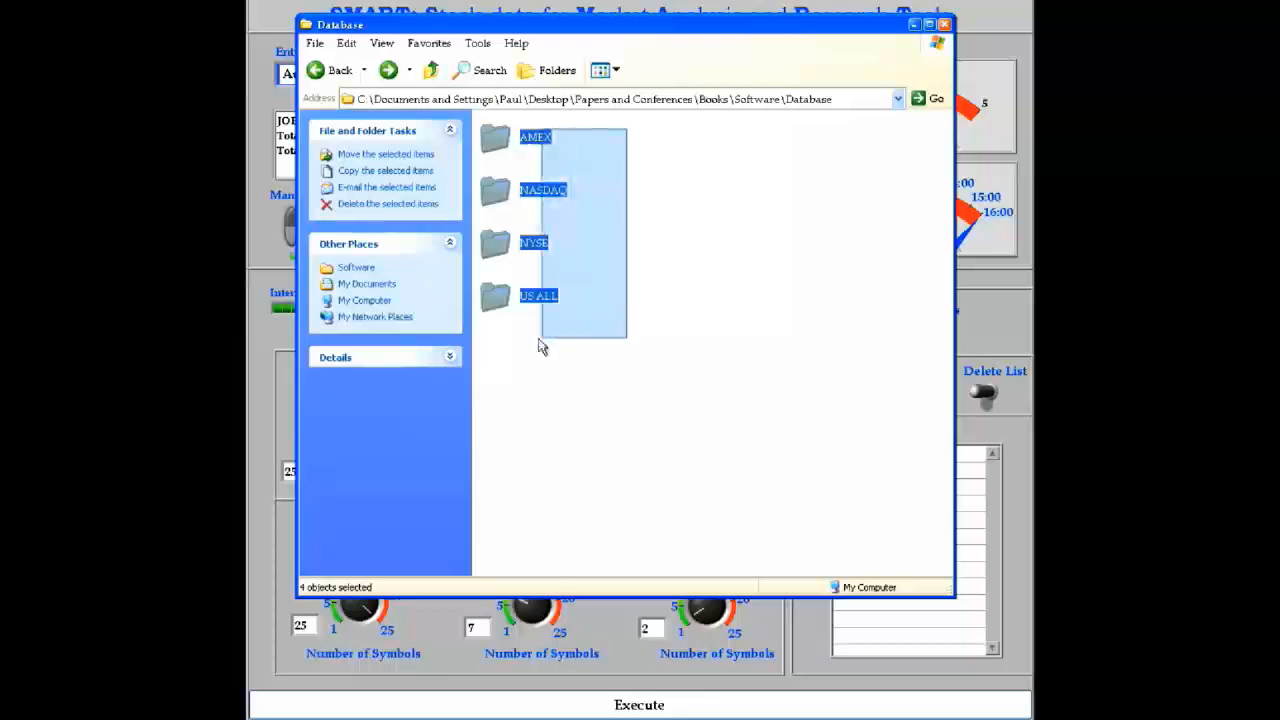
Step: Browse into NASDAQ's Feb 10 2012 folder and open a stock data text file
click(590, 332)
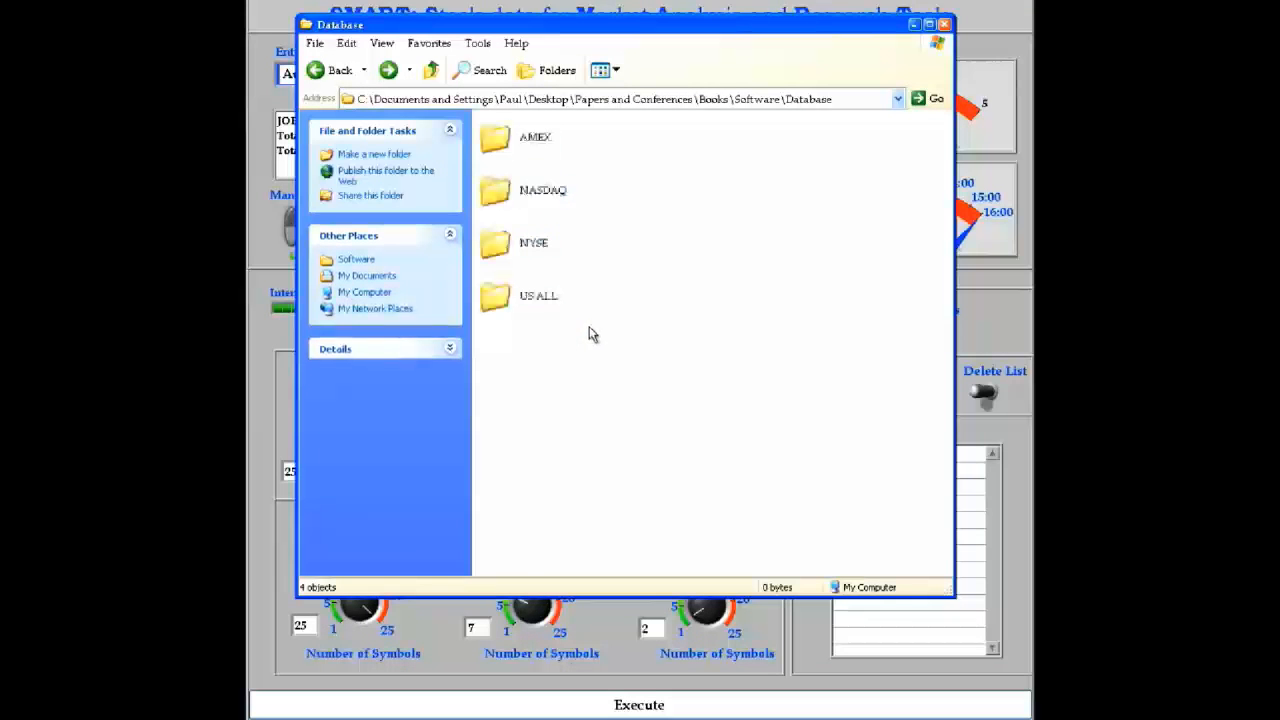
mouse_move(560, 198)
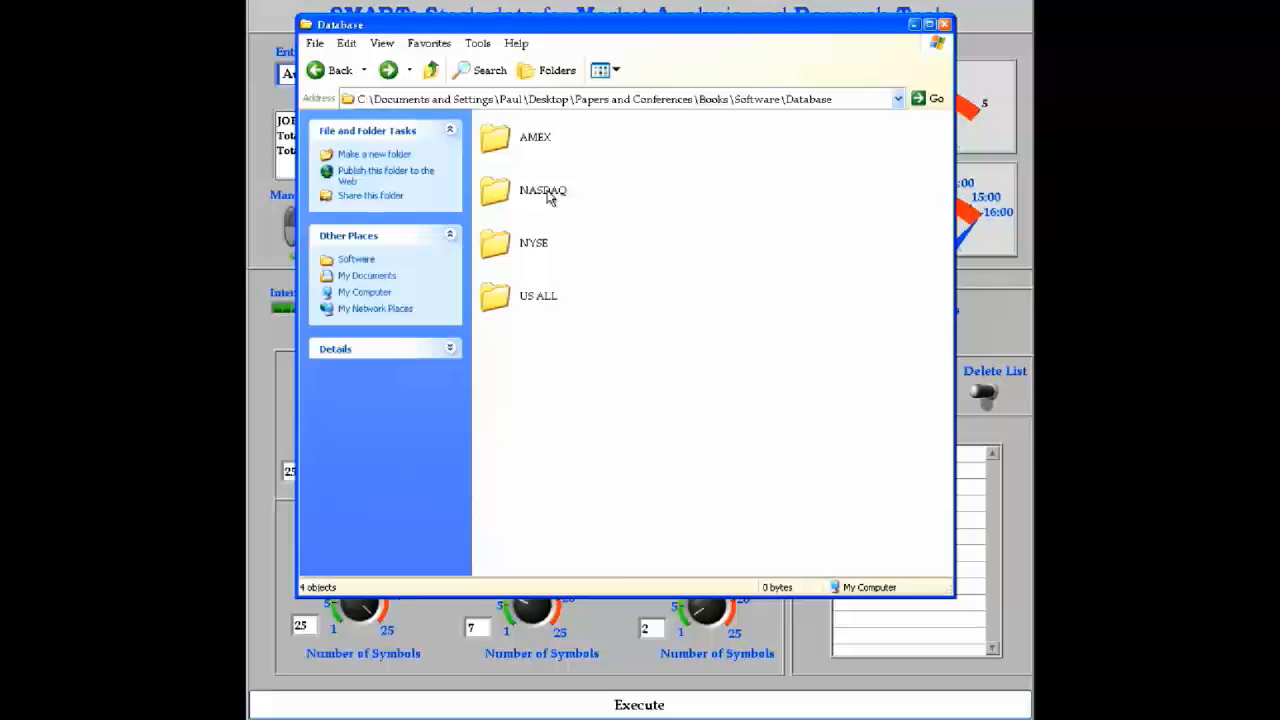
double_click(544, 190)
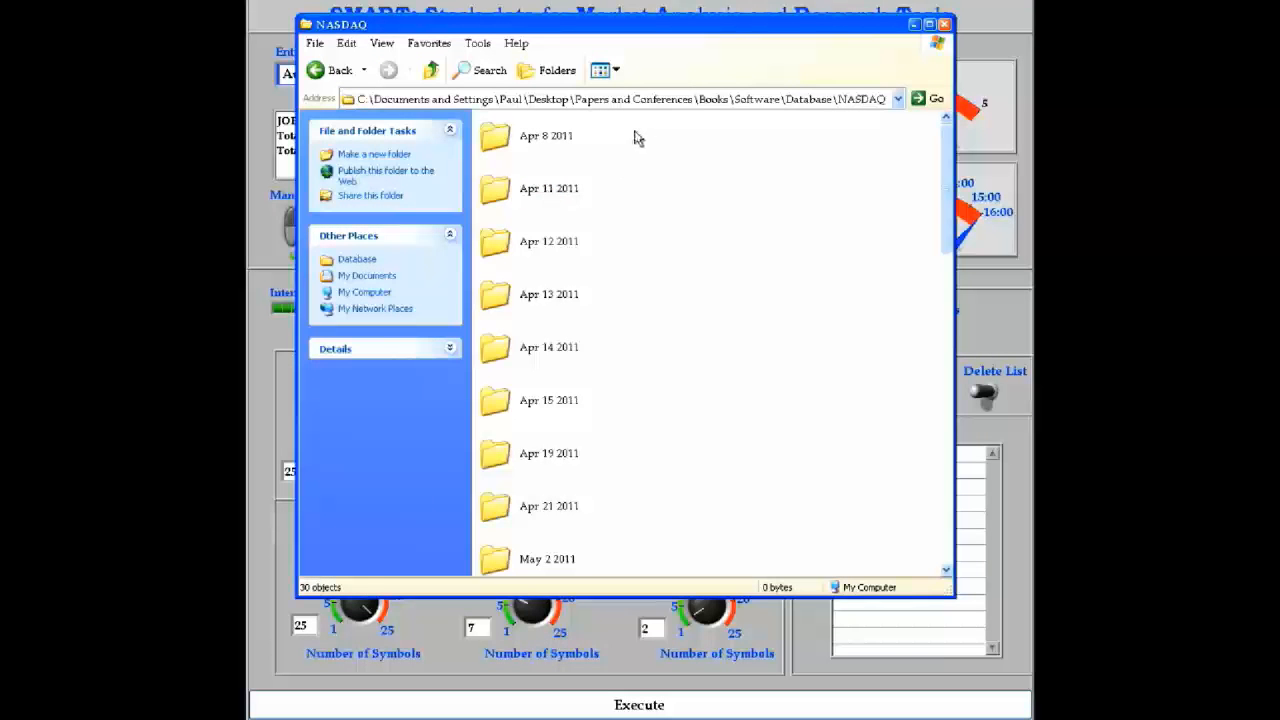
scroll(down, 3)
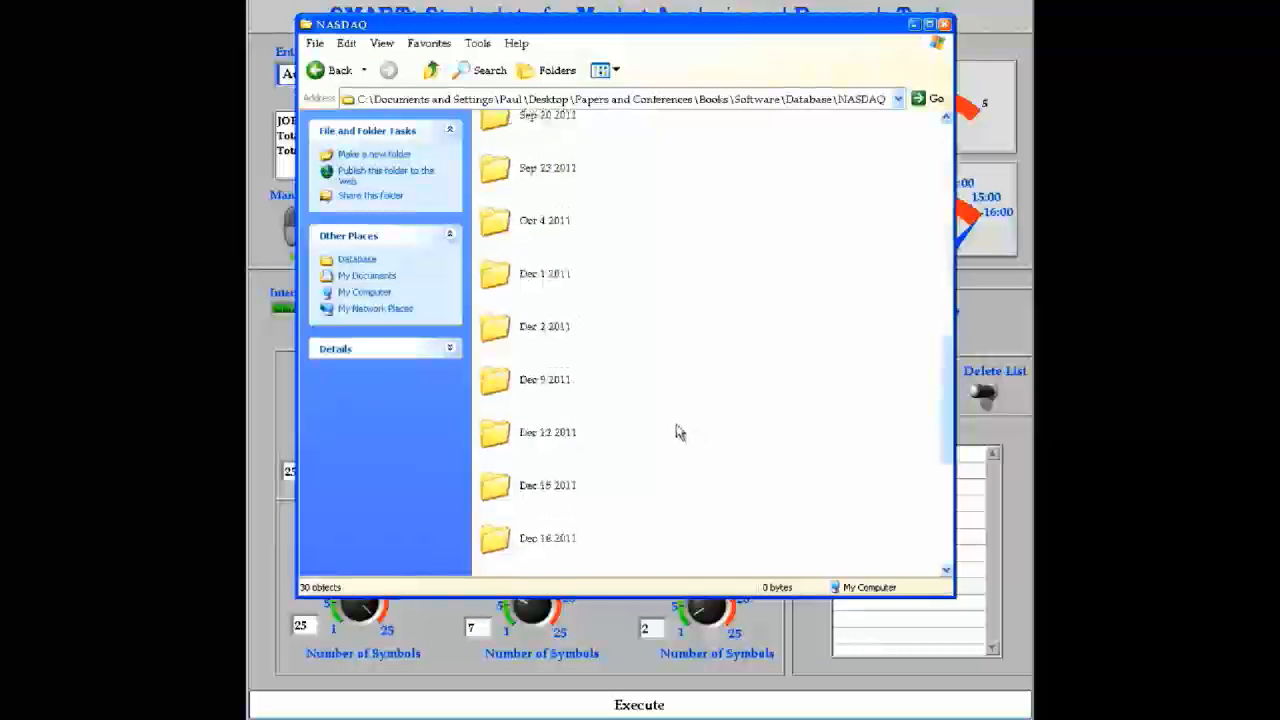
scroll(down, 3)
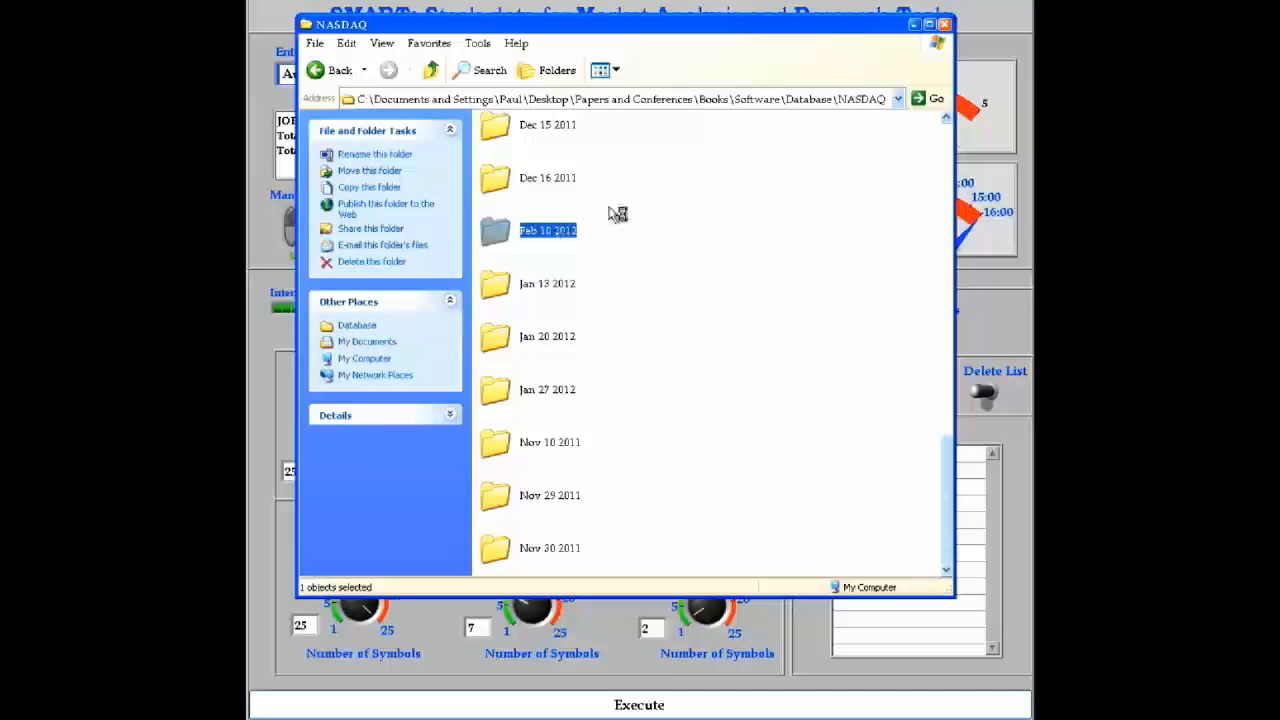
double_click(548, 230)
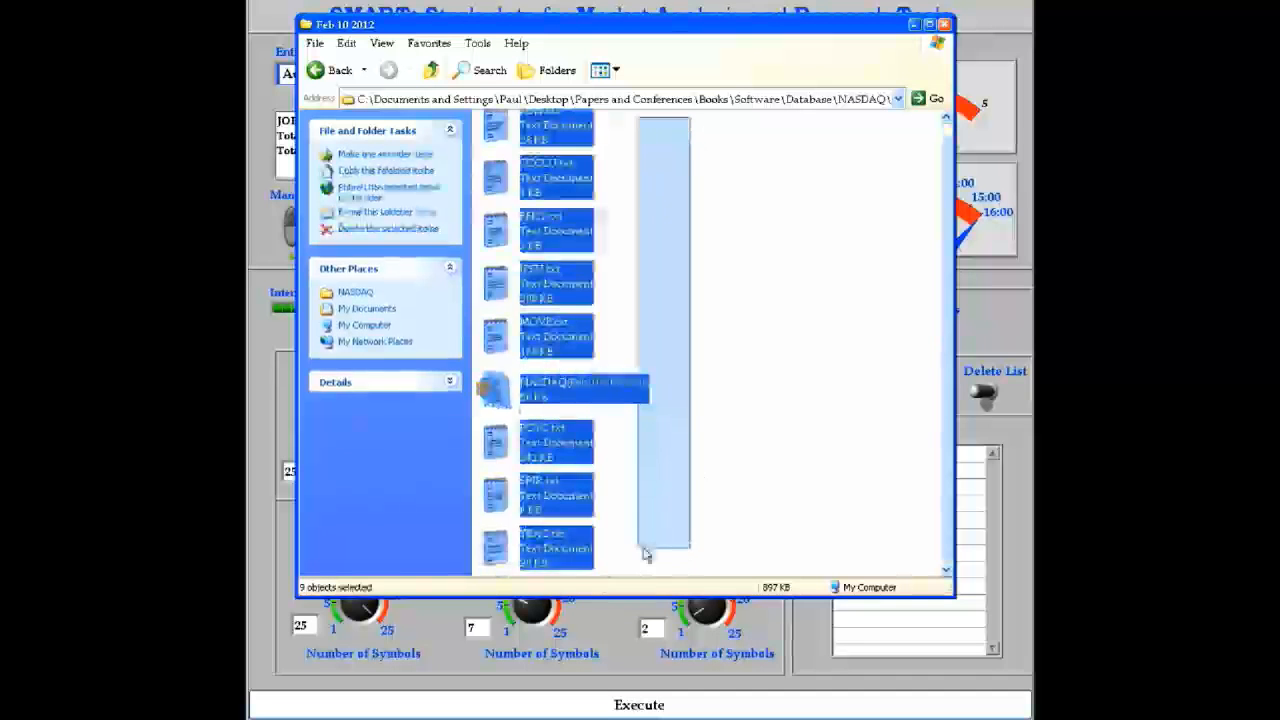
click(704, 496)
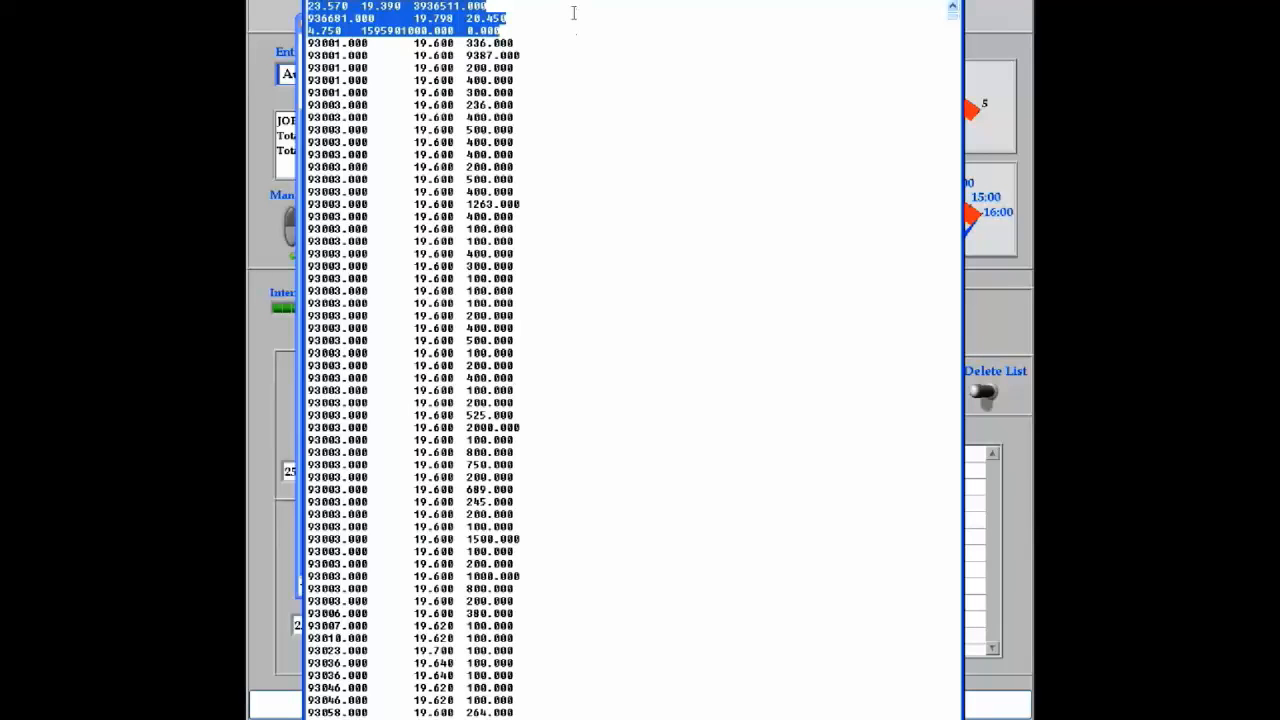
Step: Inspect the stock data columns in Notepad and select the load/plot script lines
click(400, 46)
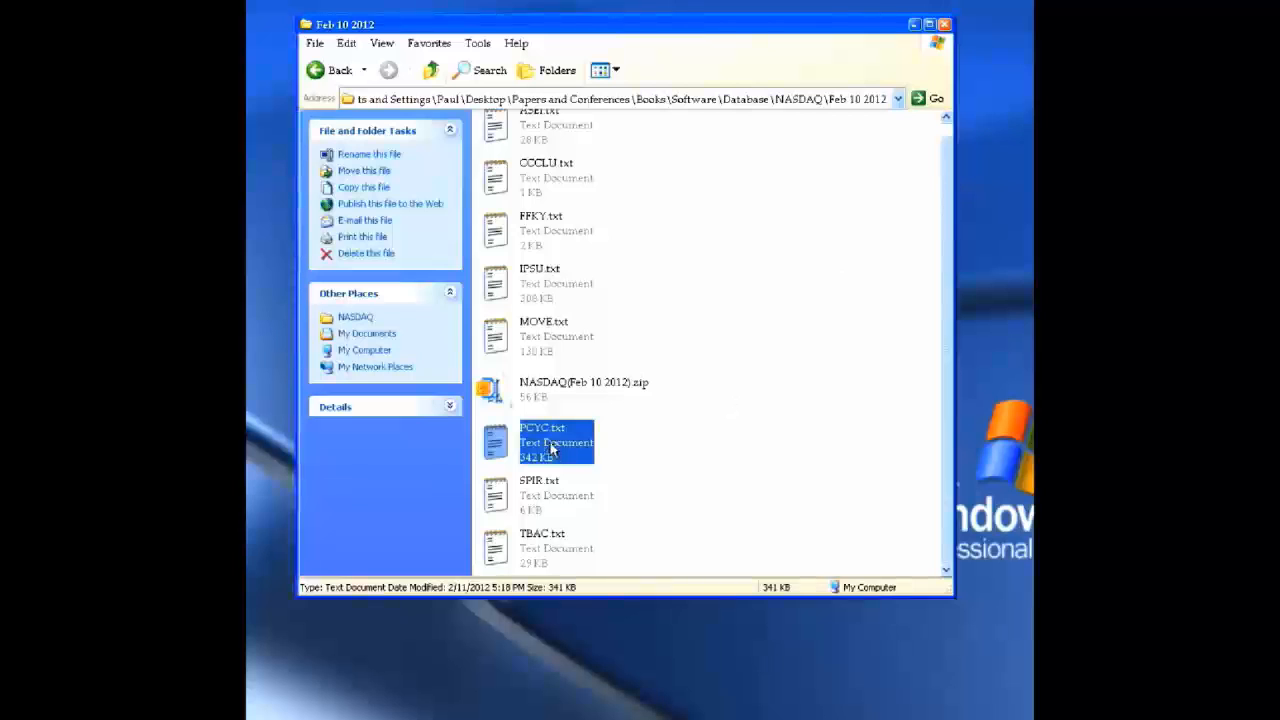
drag(556, 442, 640, 640)
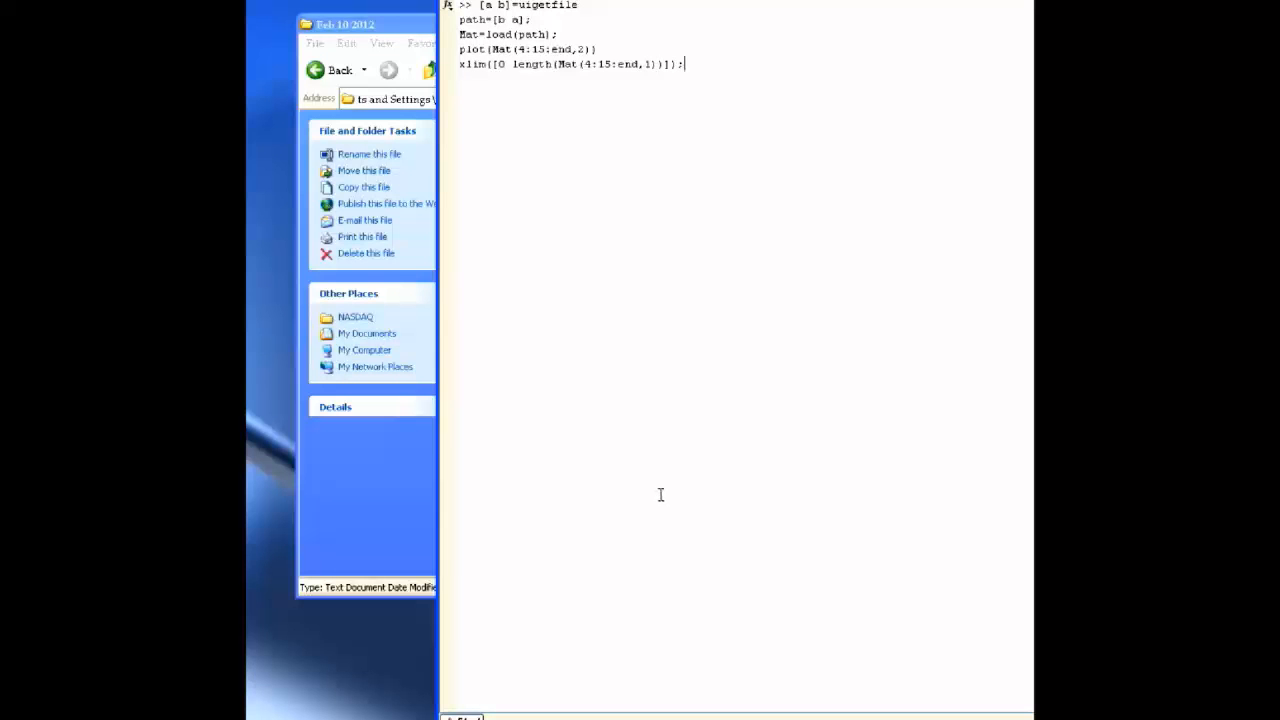
mouse_move(680, 364)
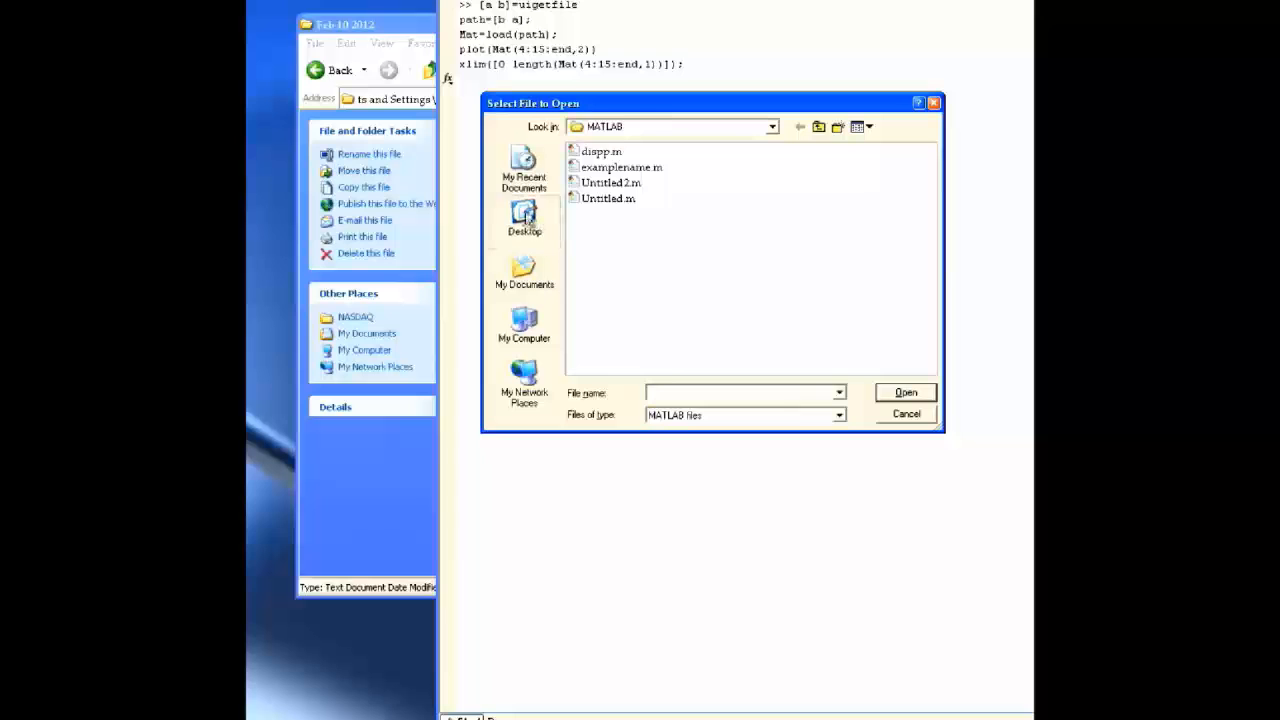
Step: Browse to Desktop in the Select File dialog and list all file types
click(524, 216)
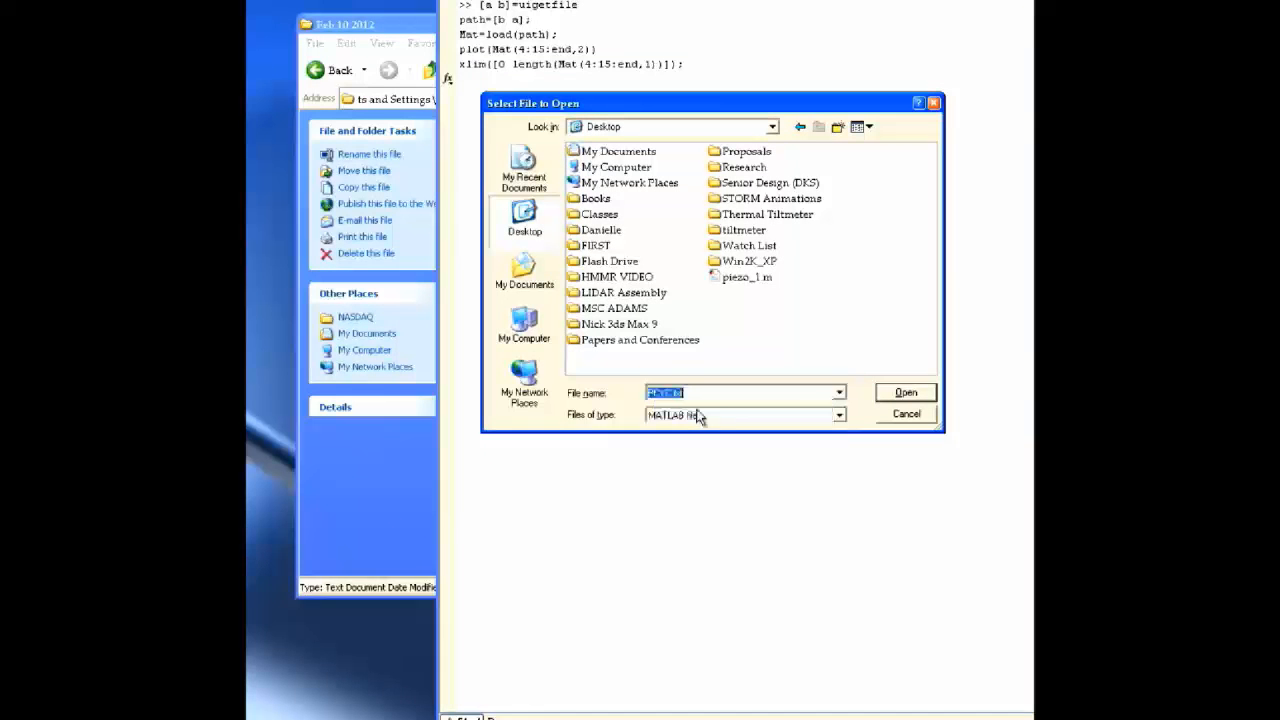
click(904, 390)
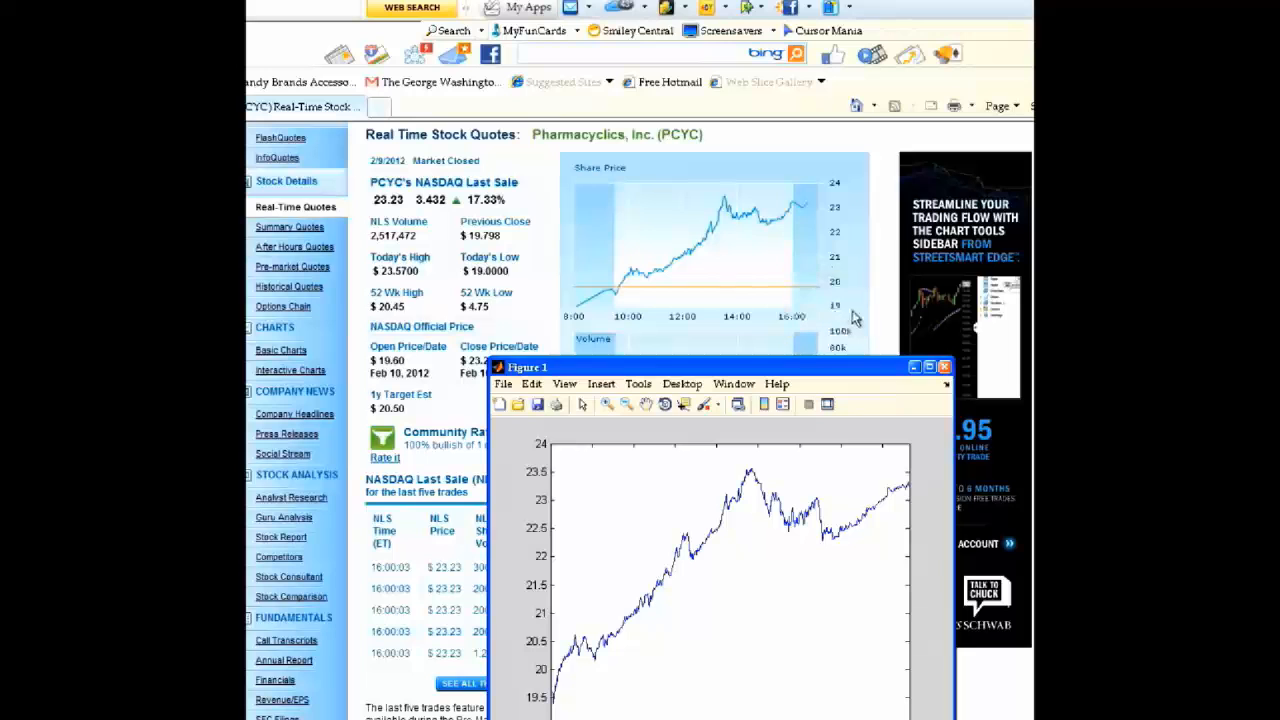
mouse_move(884, 258)
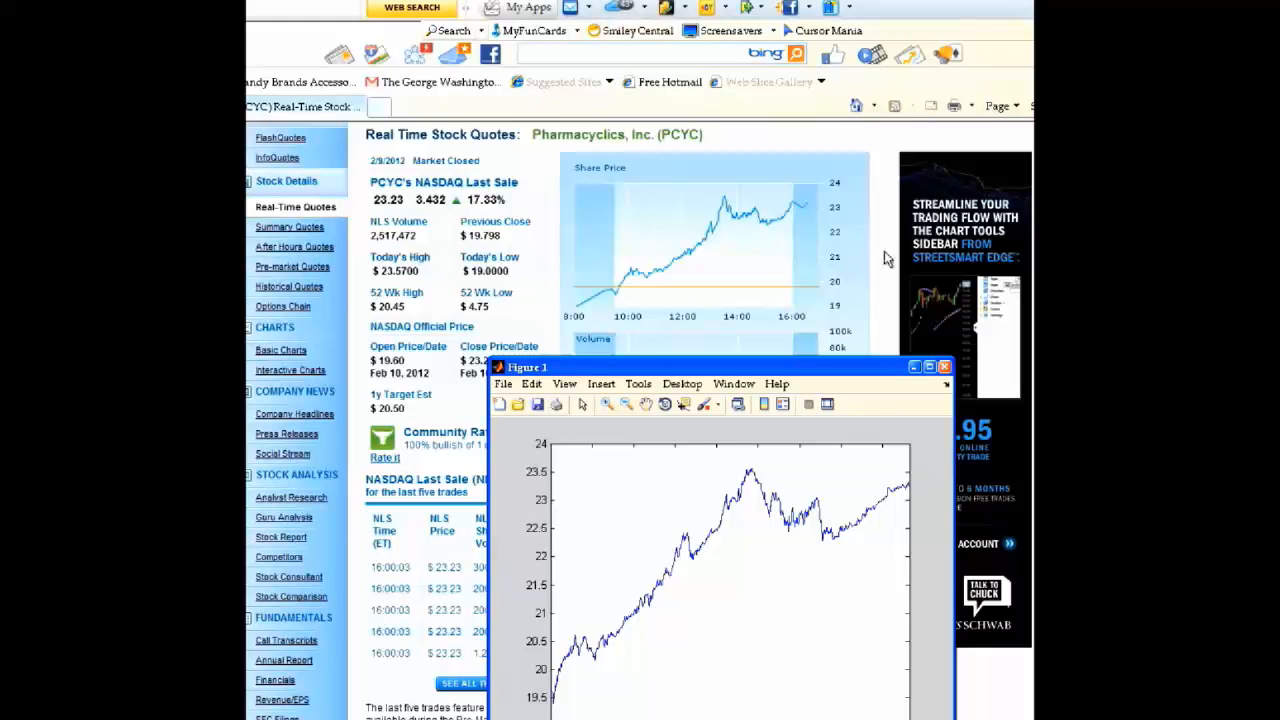